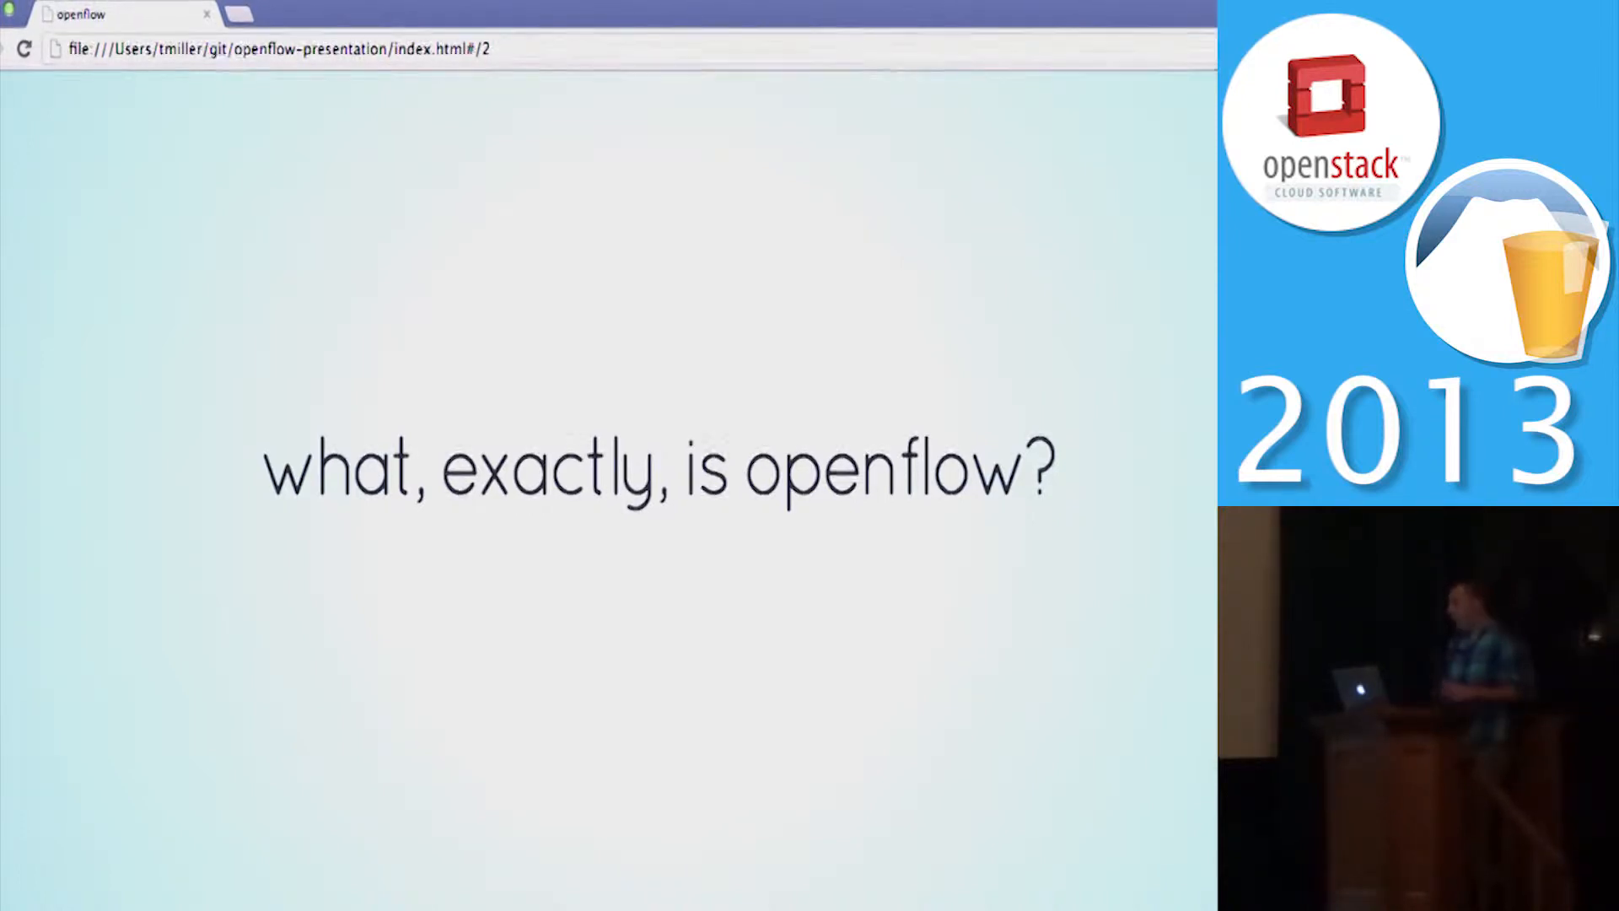
# Step: Advance the slide deck from 'what, exactly, is openflow?' to the 'openflow's origin' slide
pyautogui.press('Right')
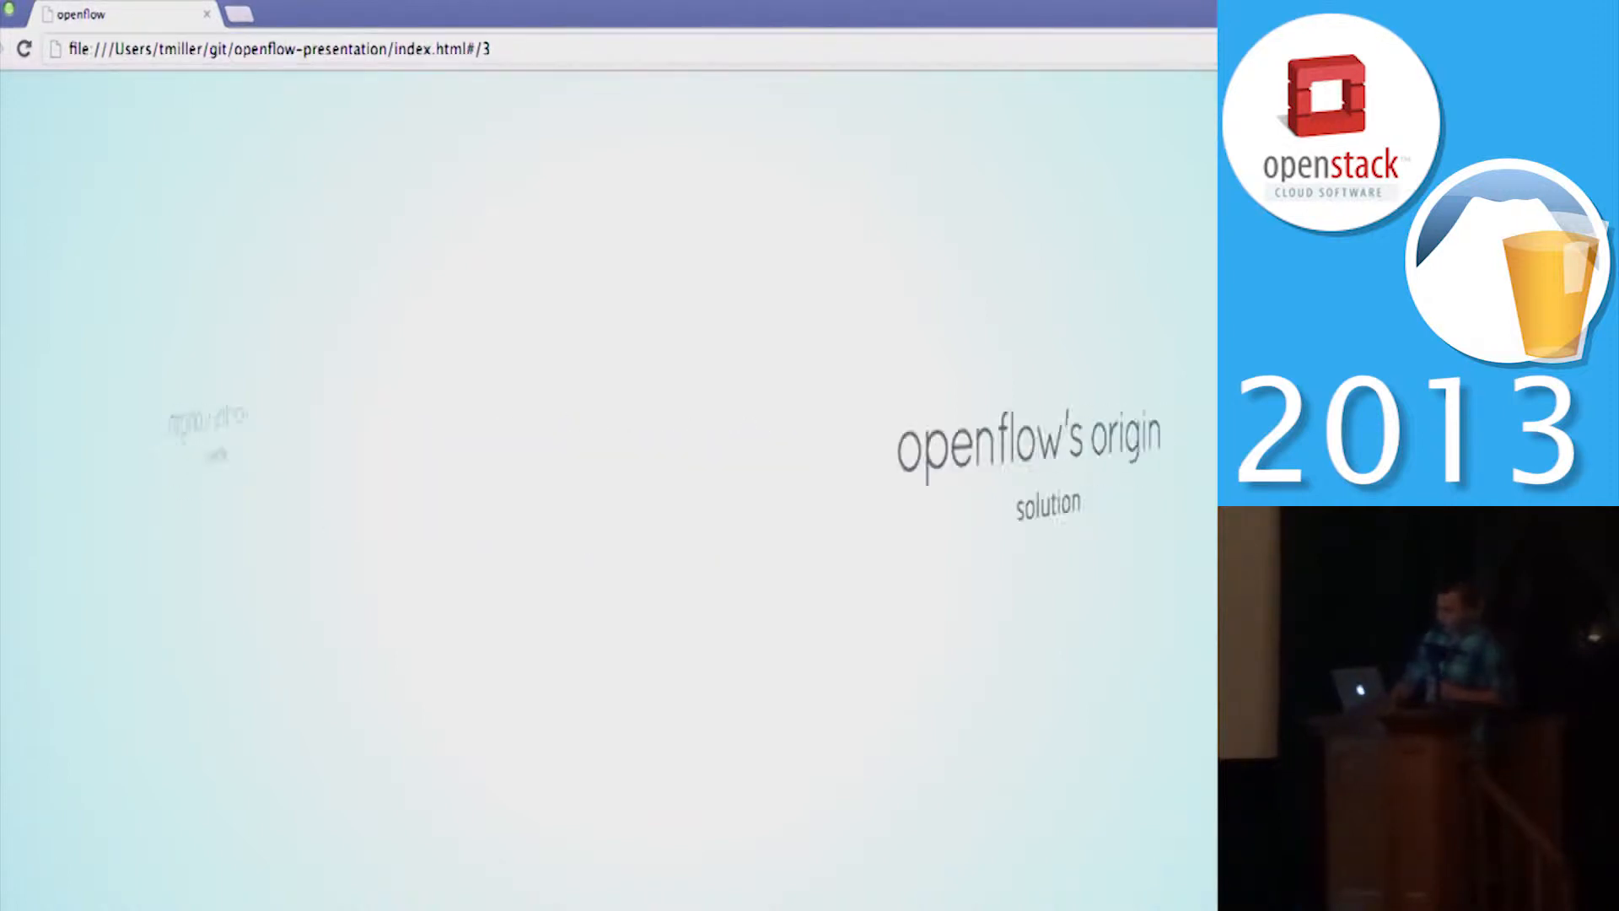
# Step: Advance to slide 4, 'openflow's origin – solution'
pyautogui.press('right')
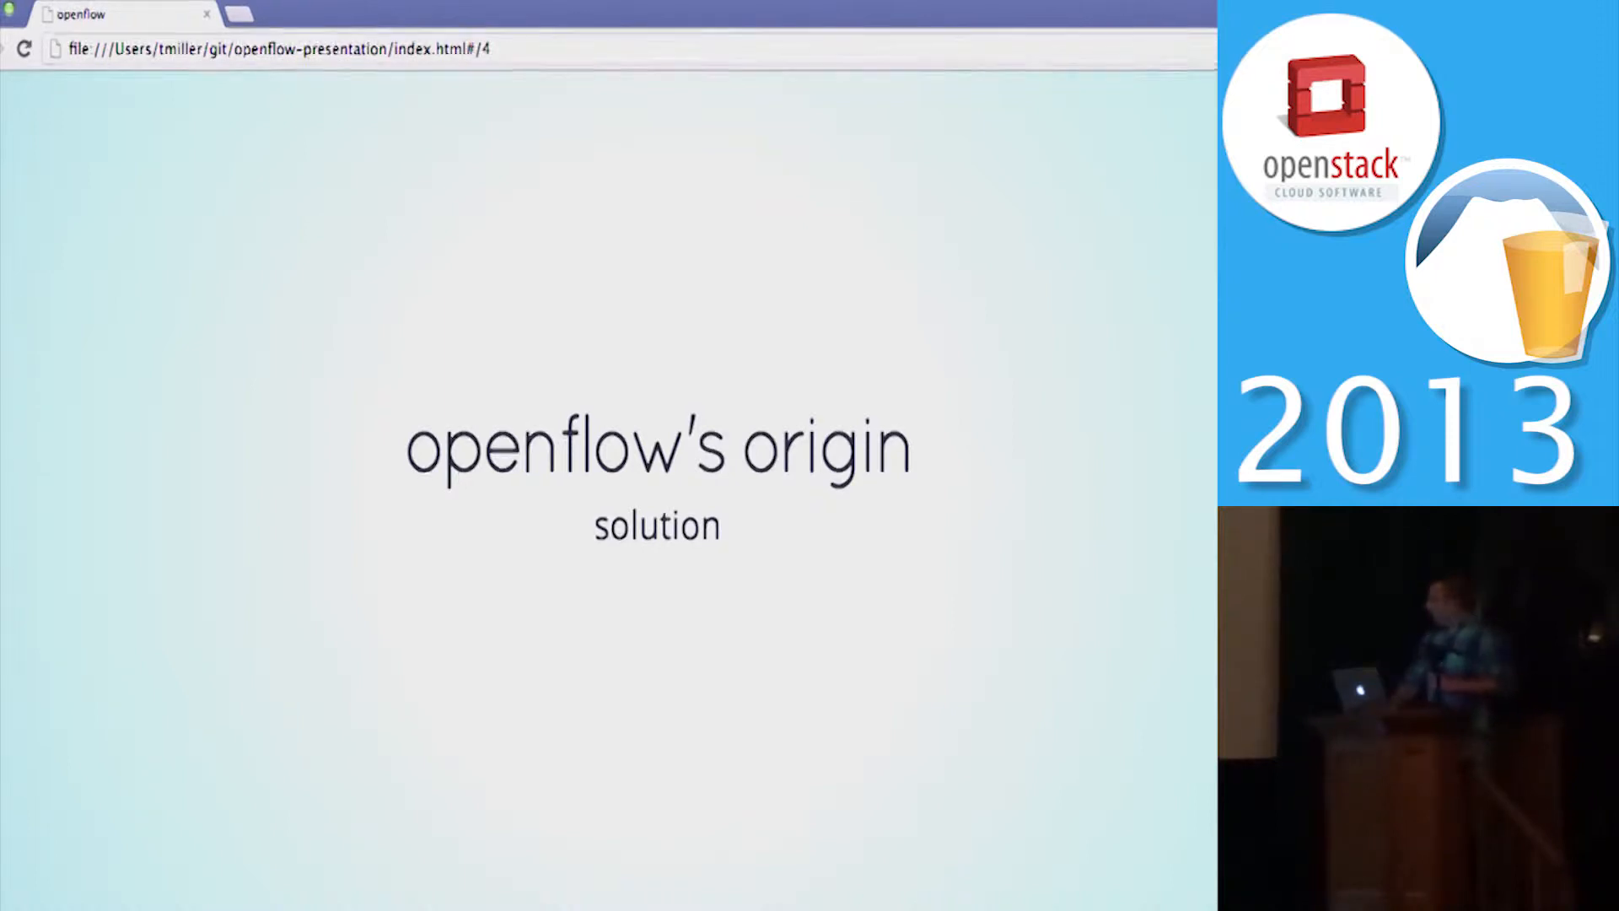
# Step: Advance to the 'hardware implementations' slide with the stacked switches photo
pyautogui.press('right')
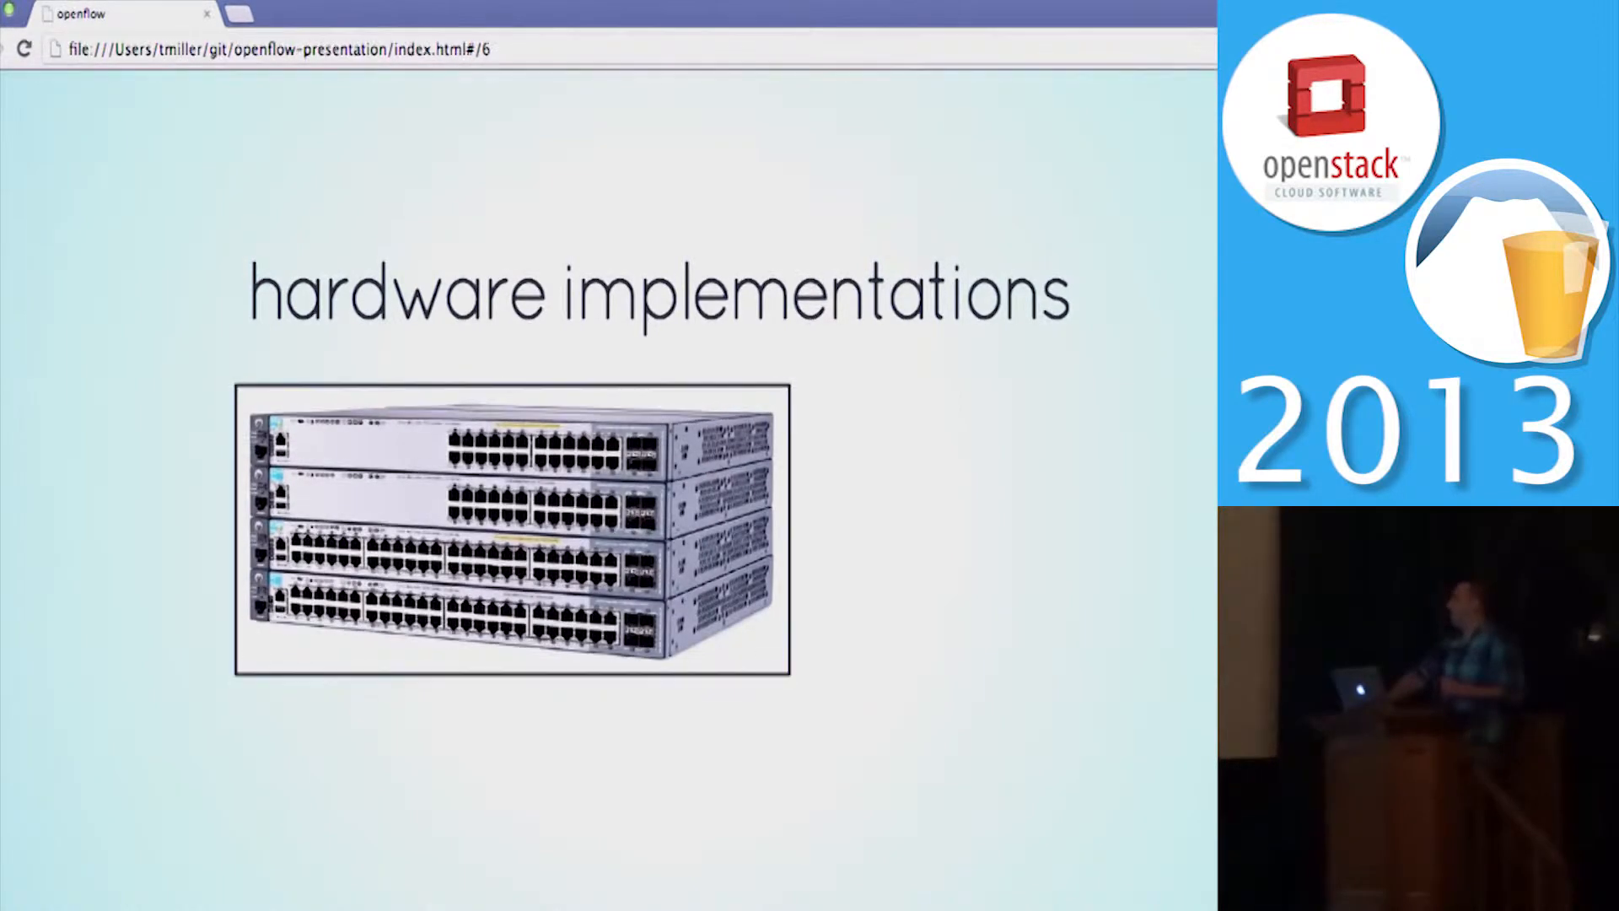
# Step: Advance to the 'software implementations' slide showing the Open vSwitch apt-get install command
pyautogui.press('Right')
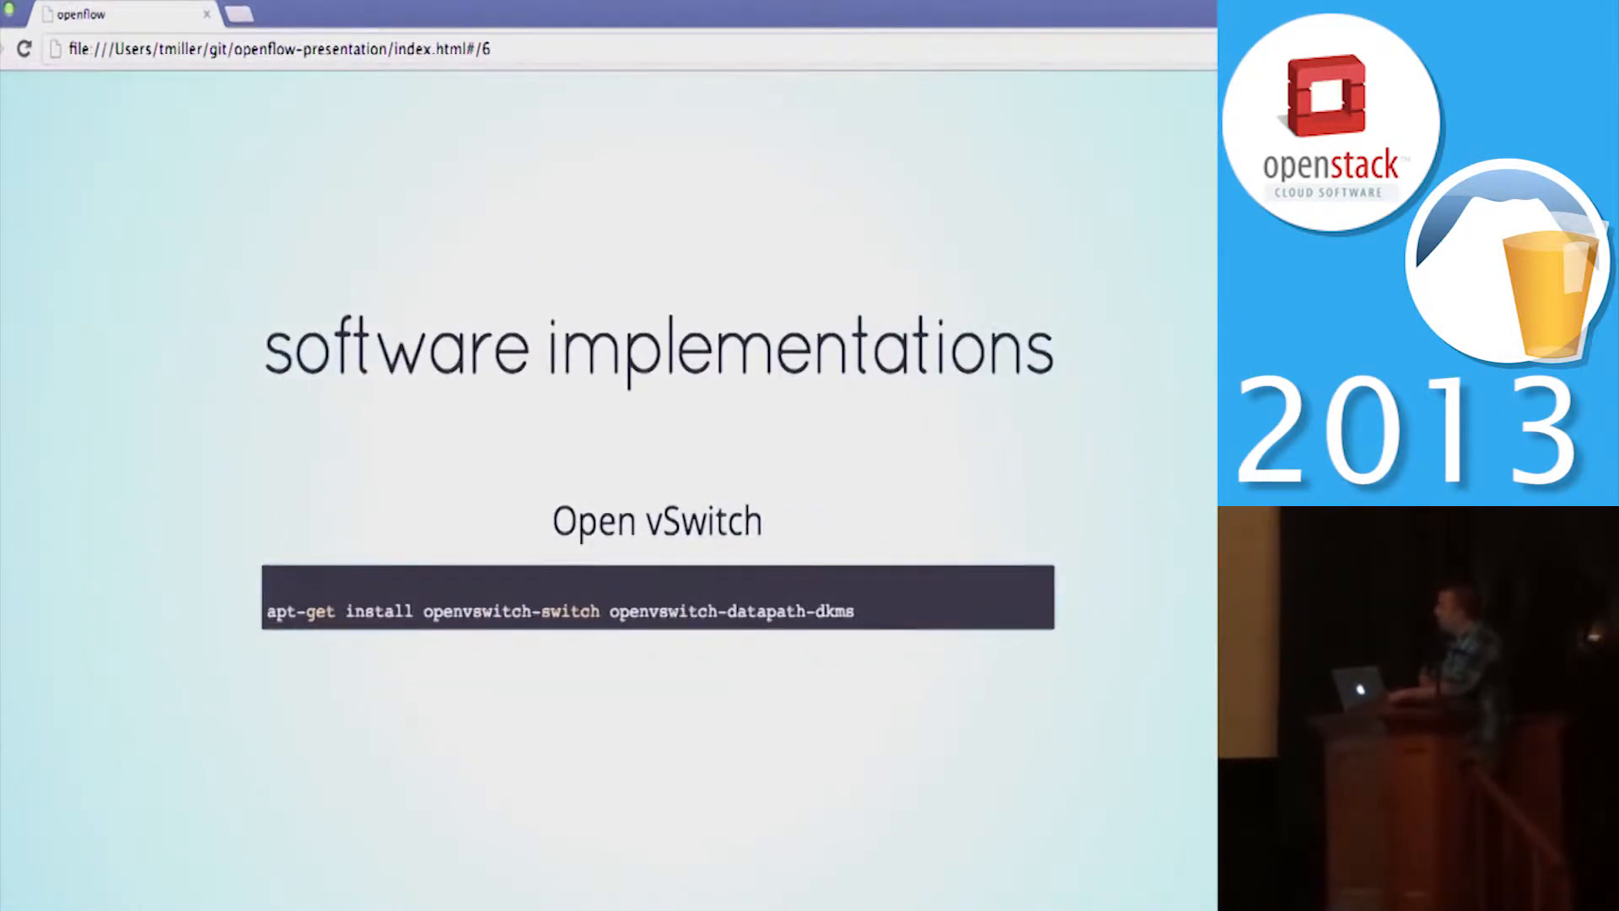
# Step: Advance to slide 7, 'openflow in openstack'
pyautogui.press('right')
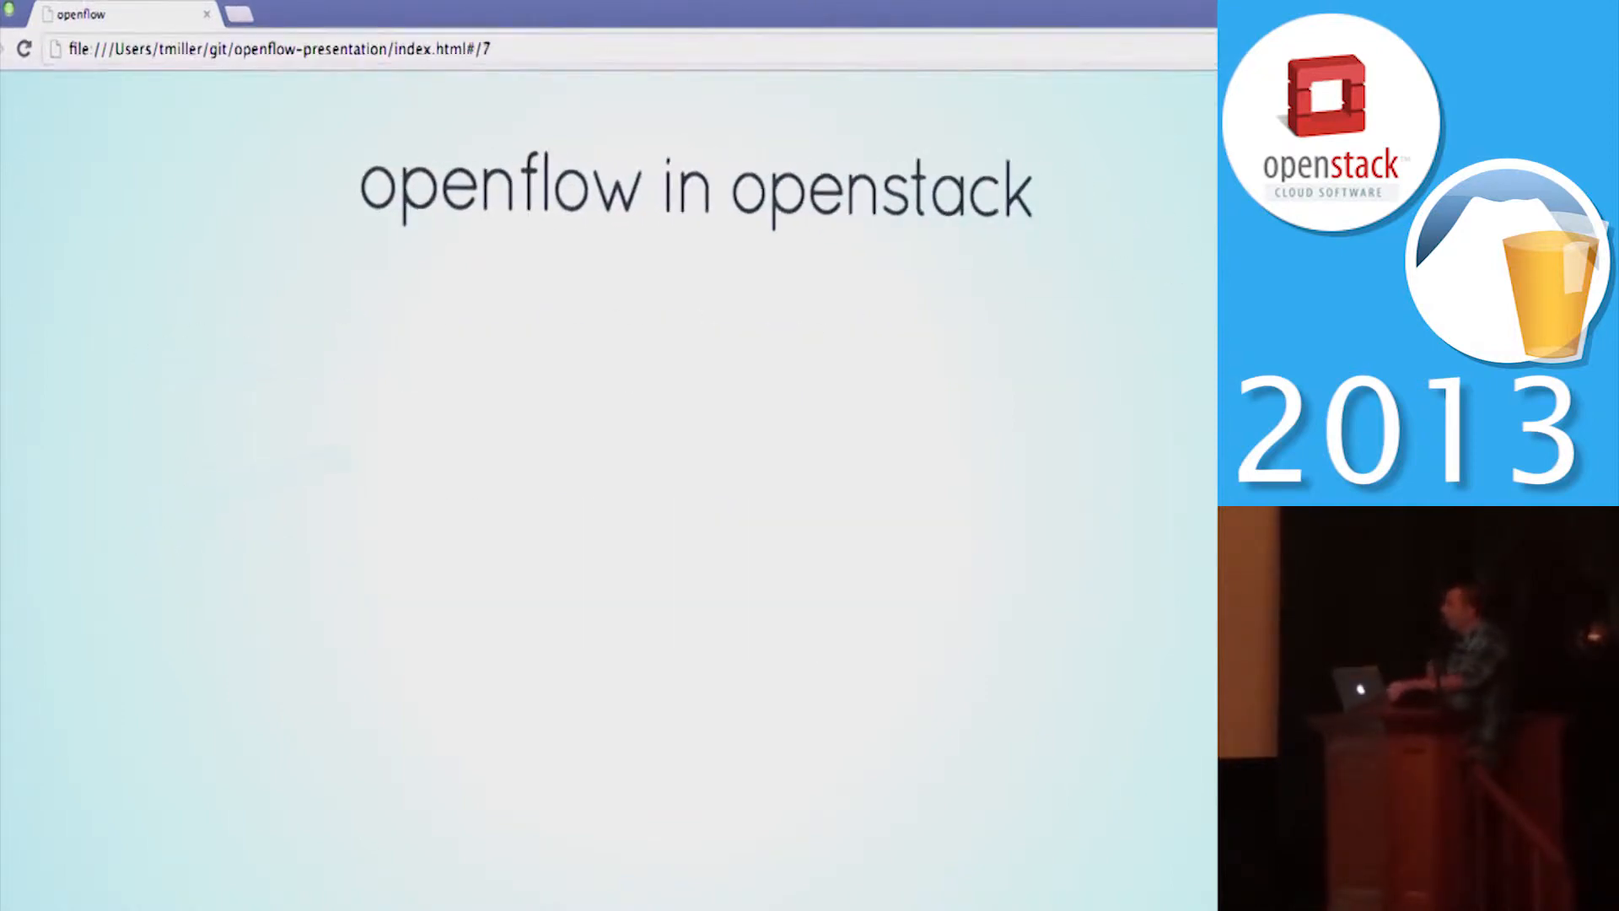
# Step: Reveal the neutron ovs_lib.py and openvswitch plugin paths on the 'openflow in openstack' slide
pyautogui.press('Right')
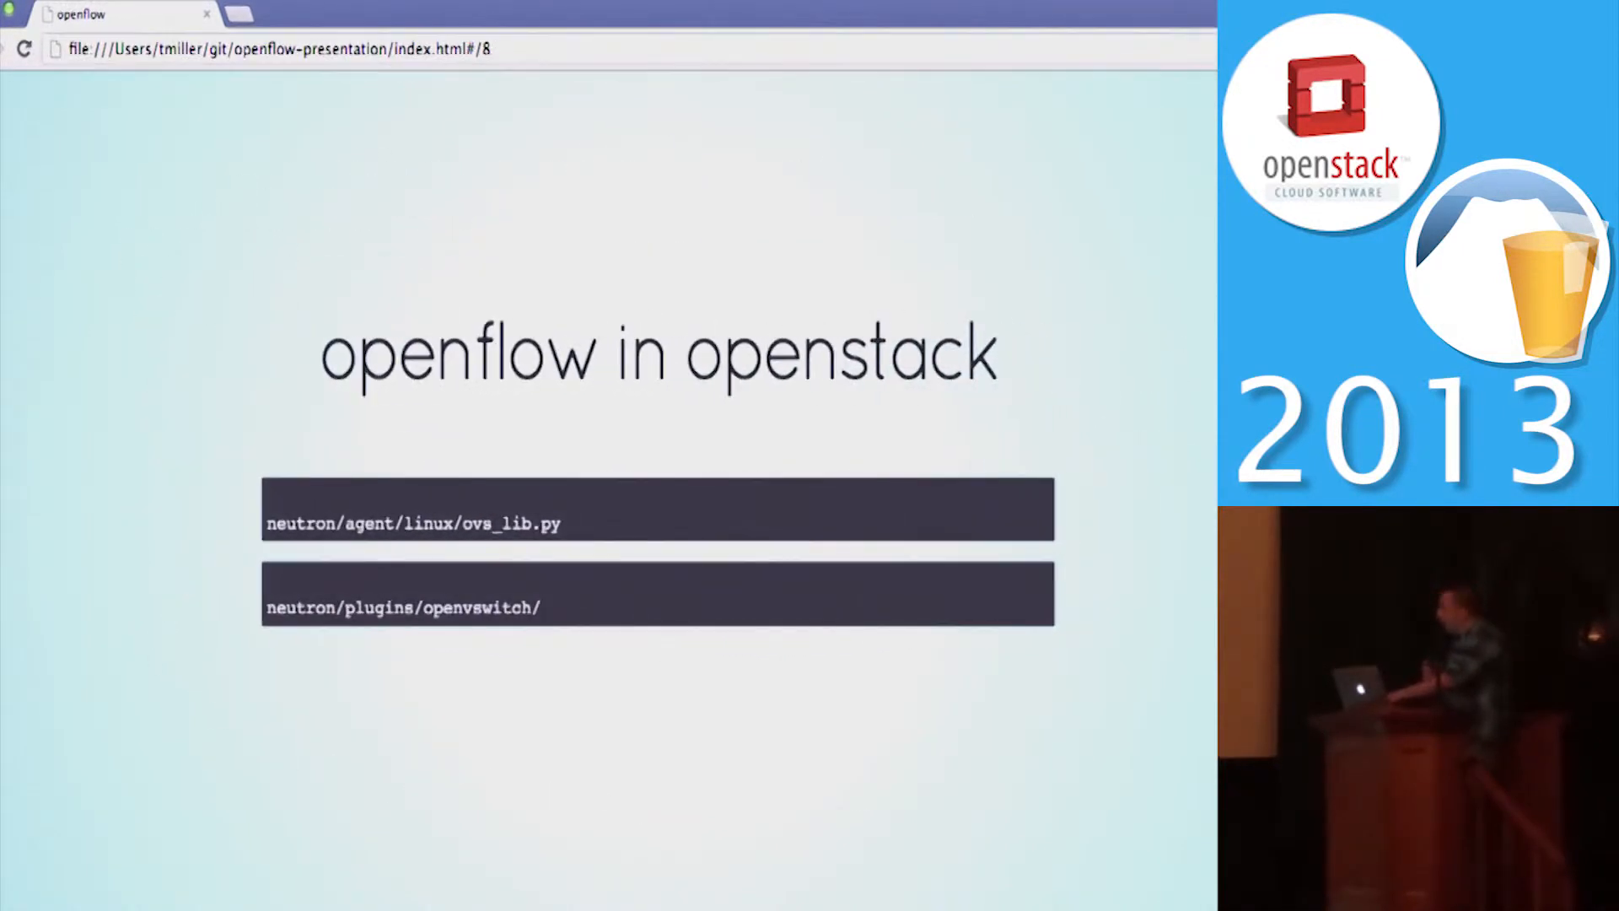
pyautogui.press('right')
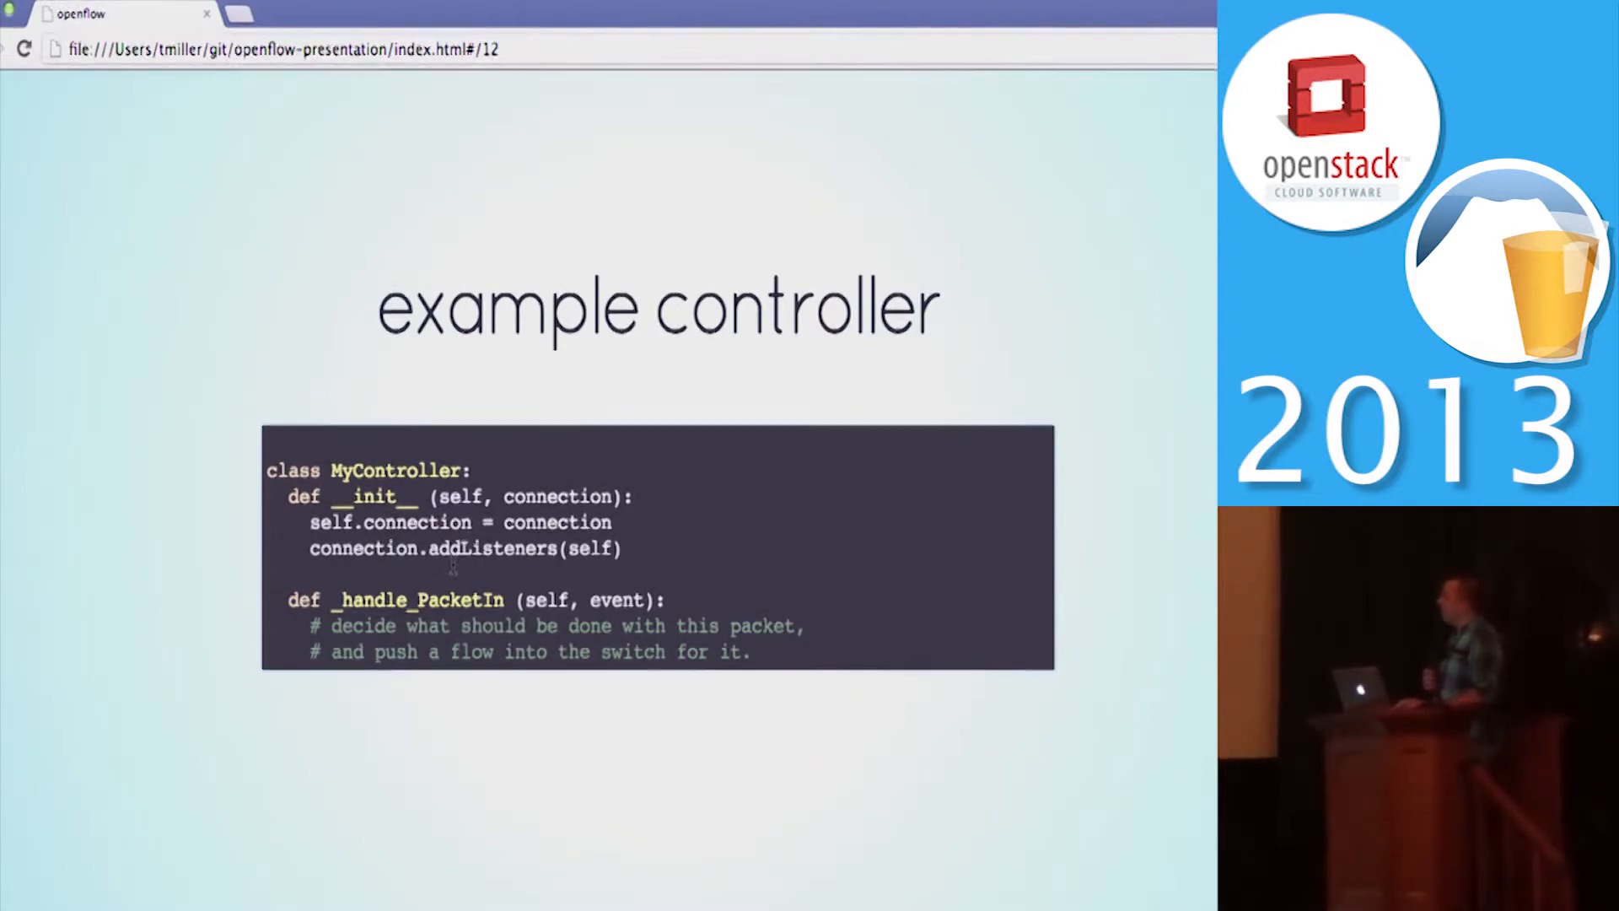
pyautogui.moveTo(393, 578)
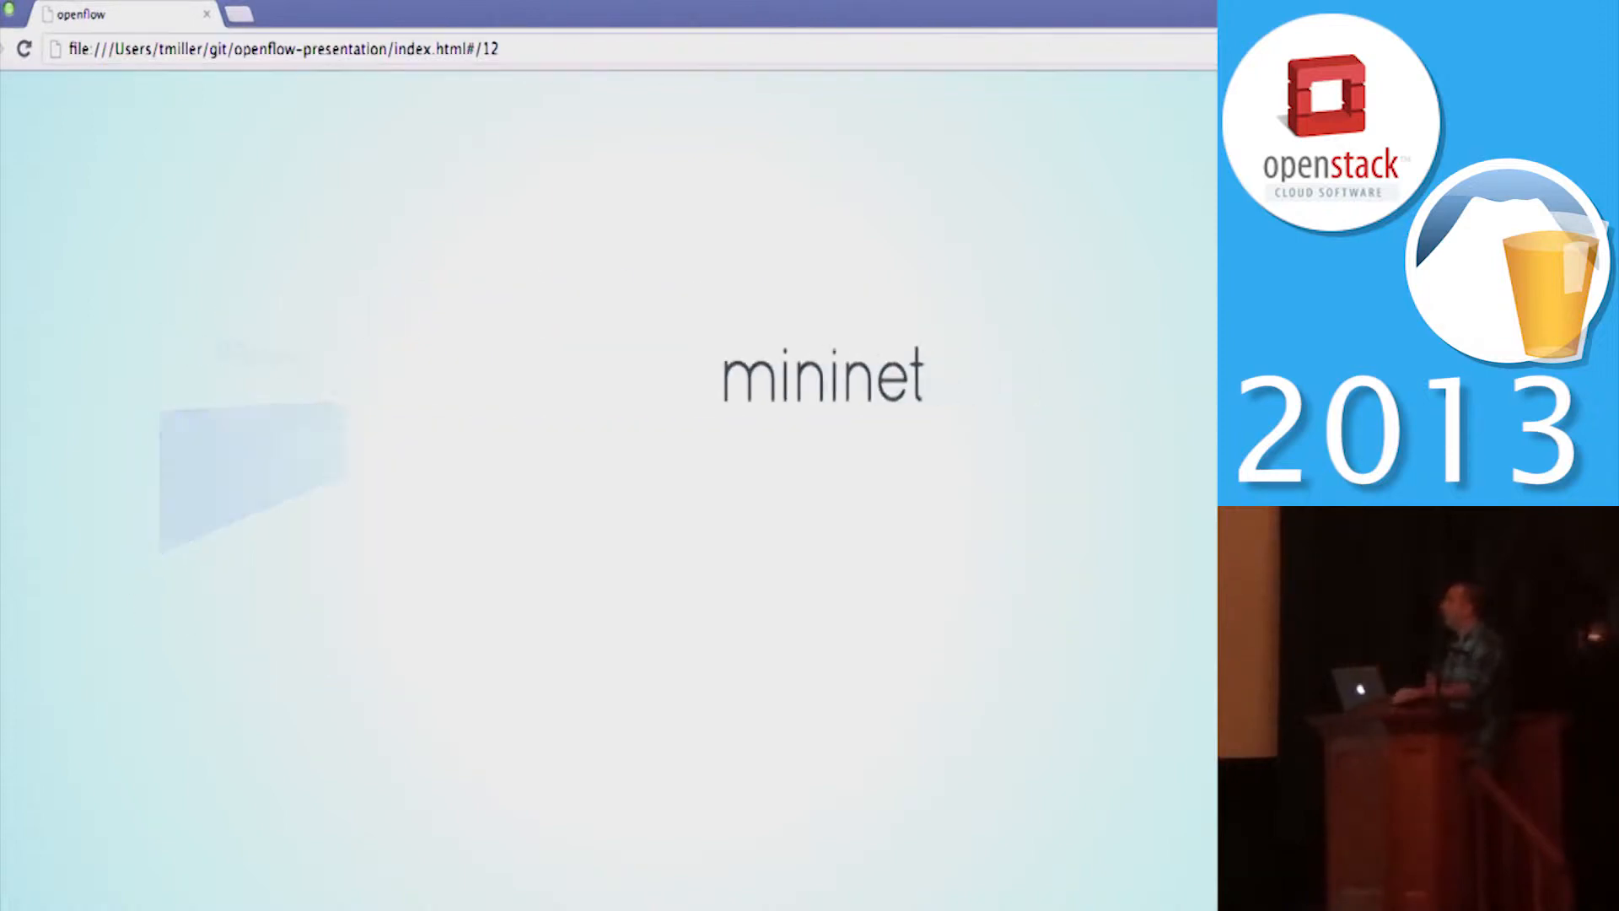
# Step: Step through the mininet slide's bullets and advance to the 'openflow sandbox' title slide
pyautogui.press('Right')
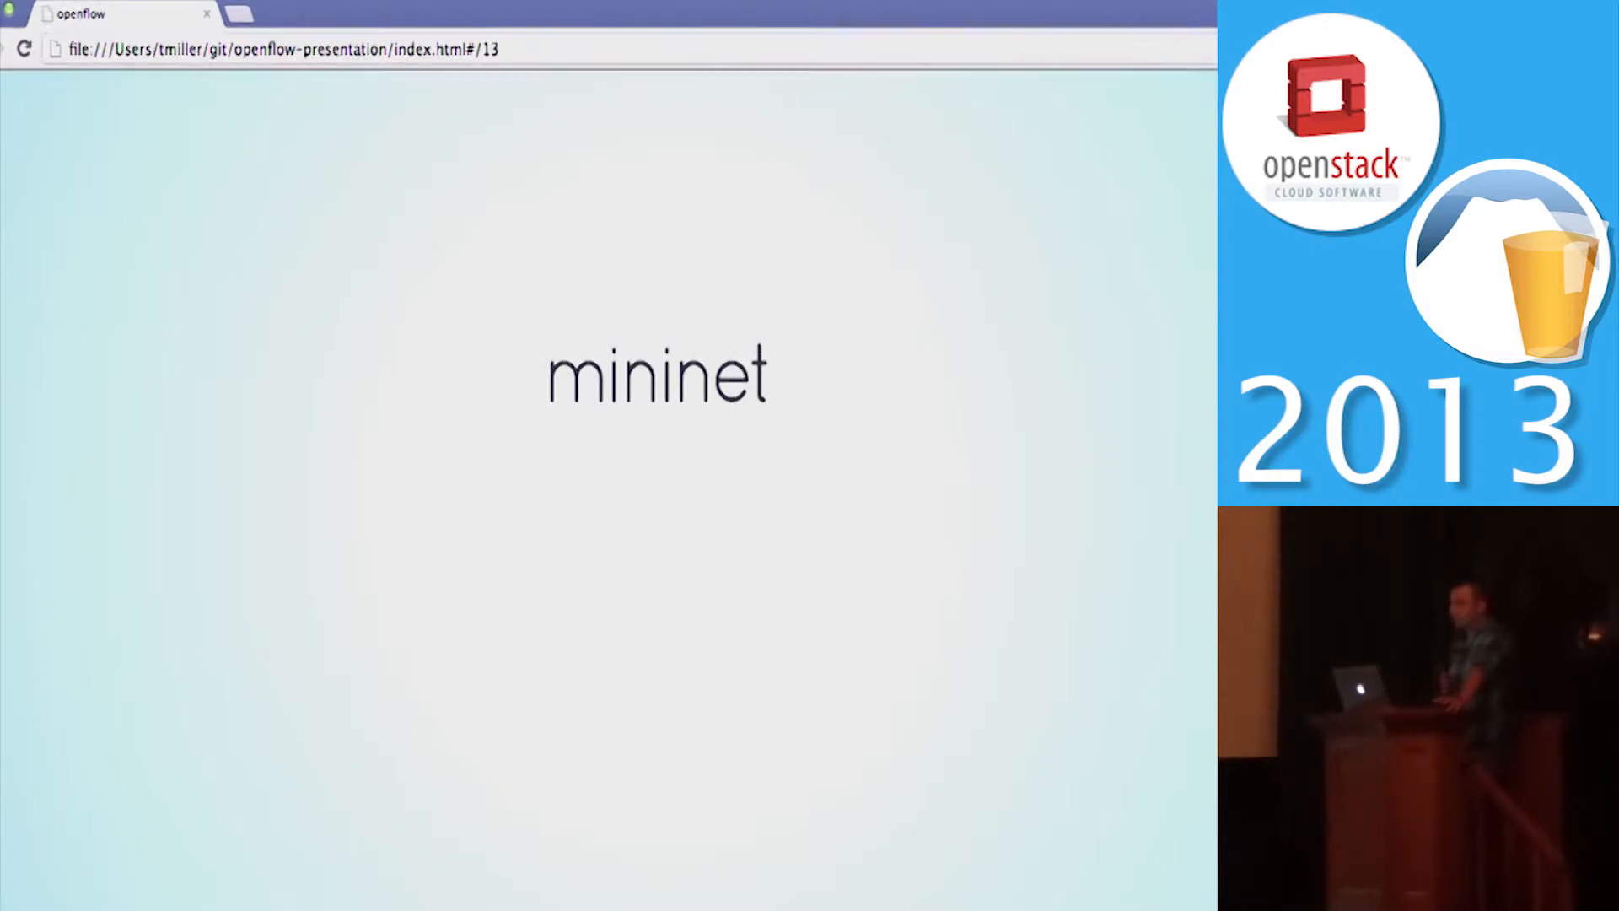
pyautogui.press('right')
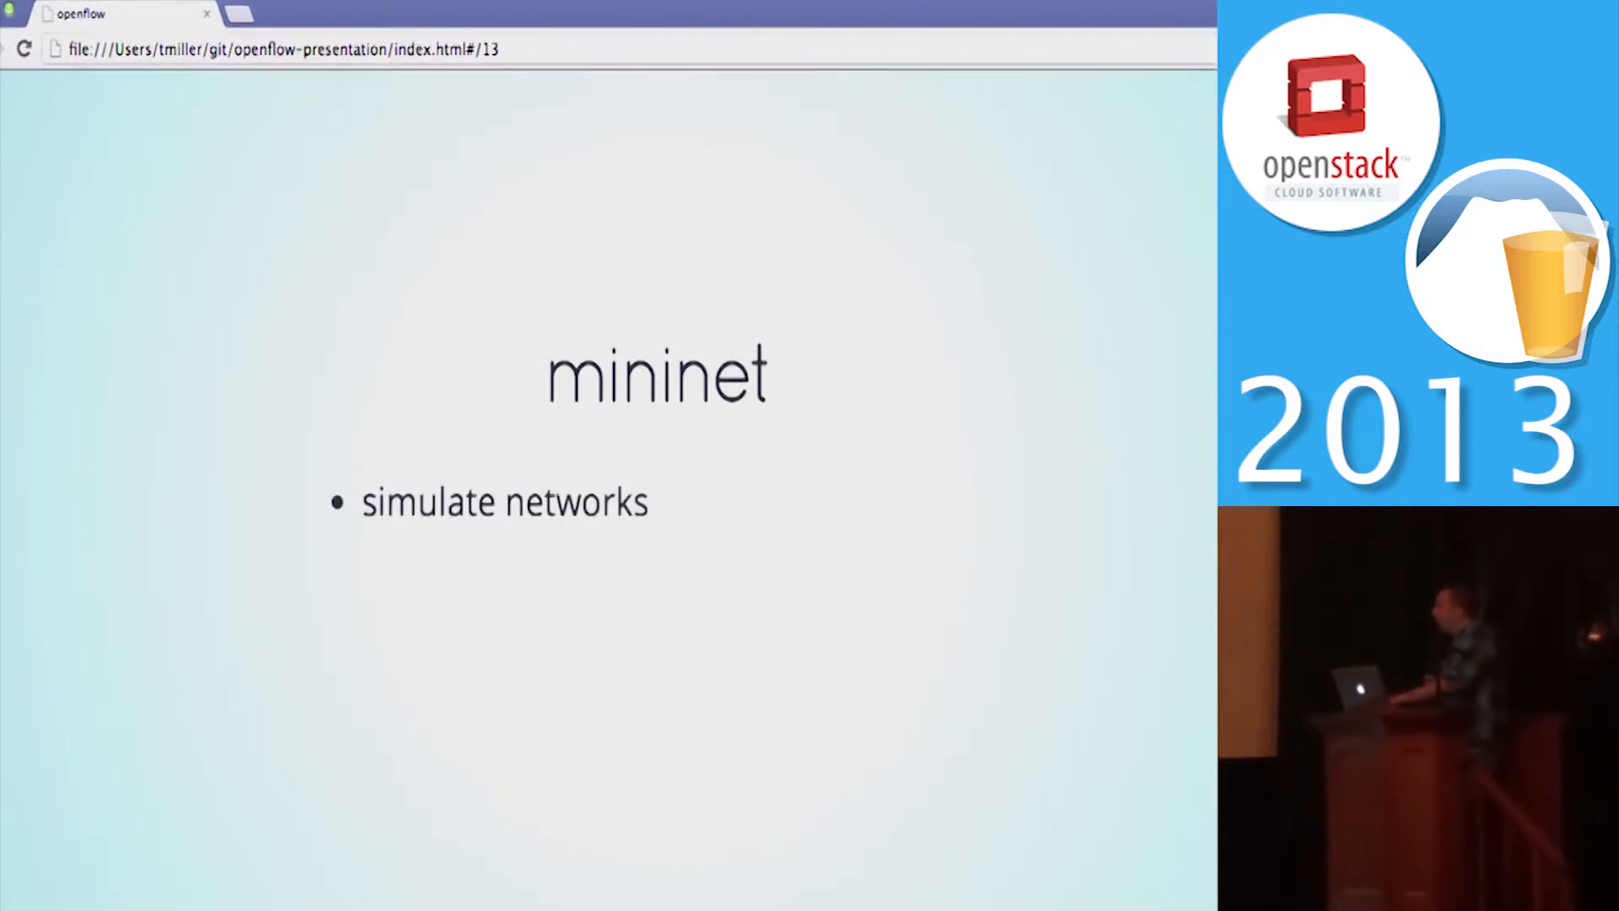
pyautogui.press('right')
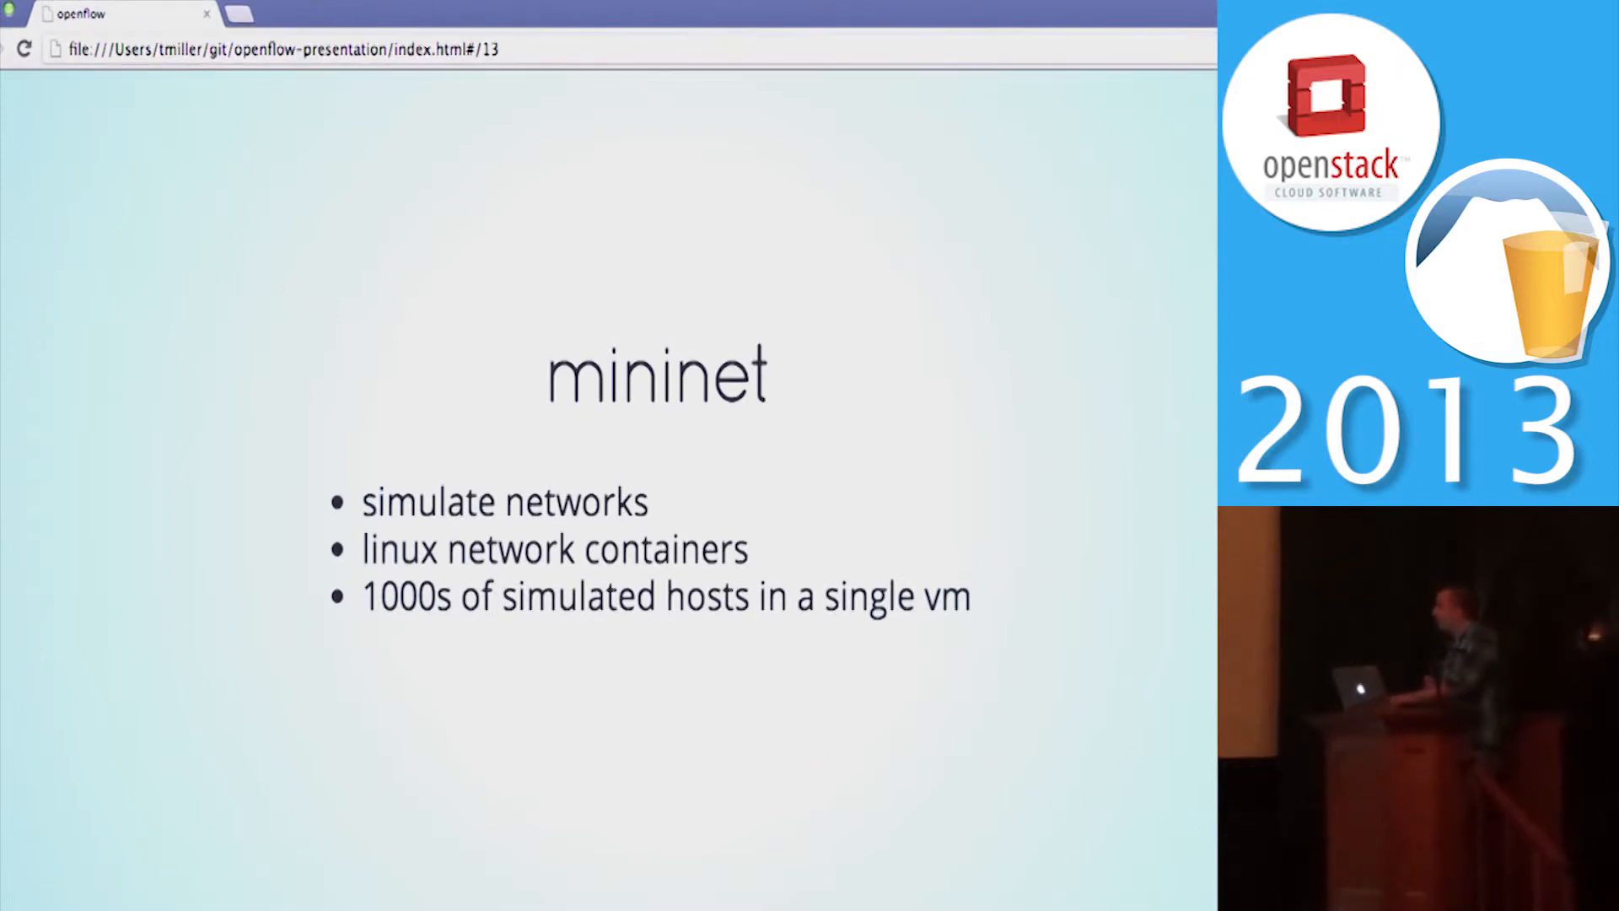
pyautogui.press('right')
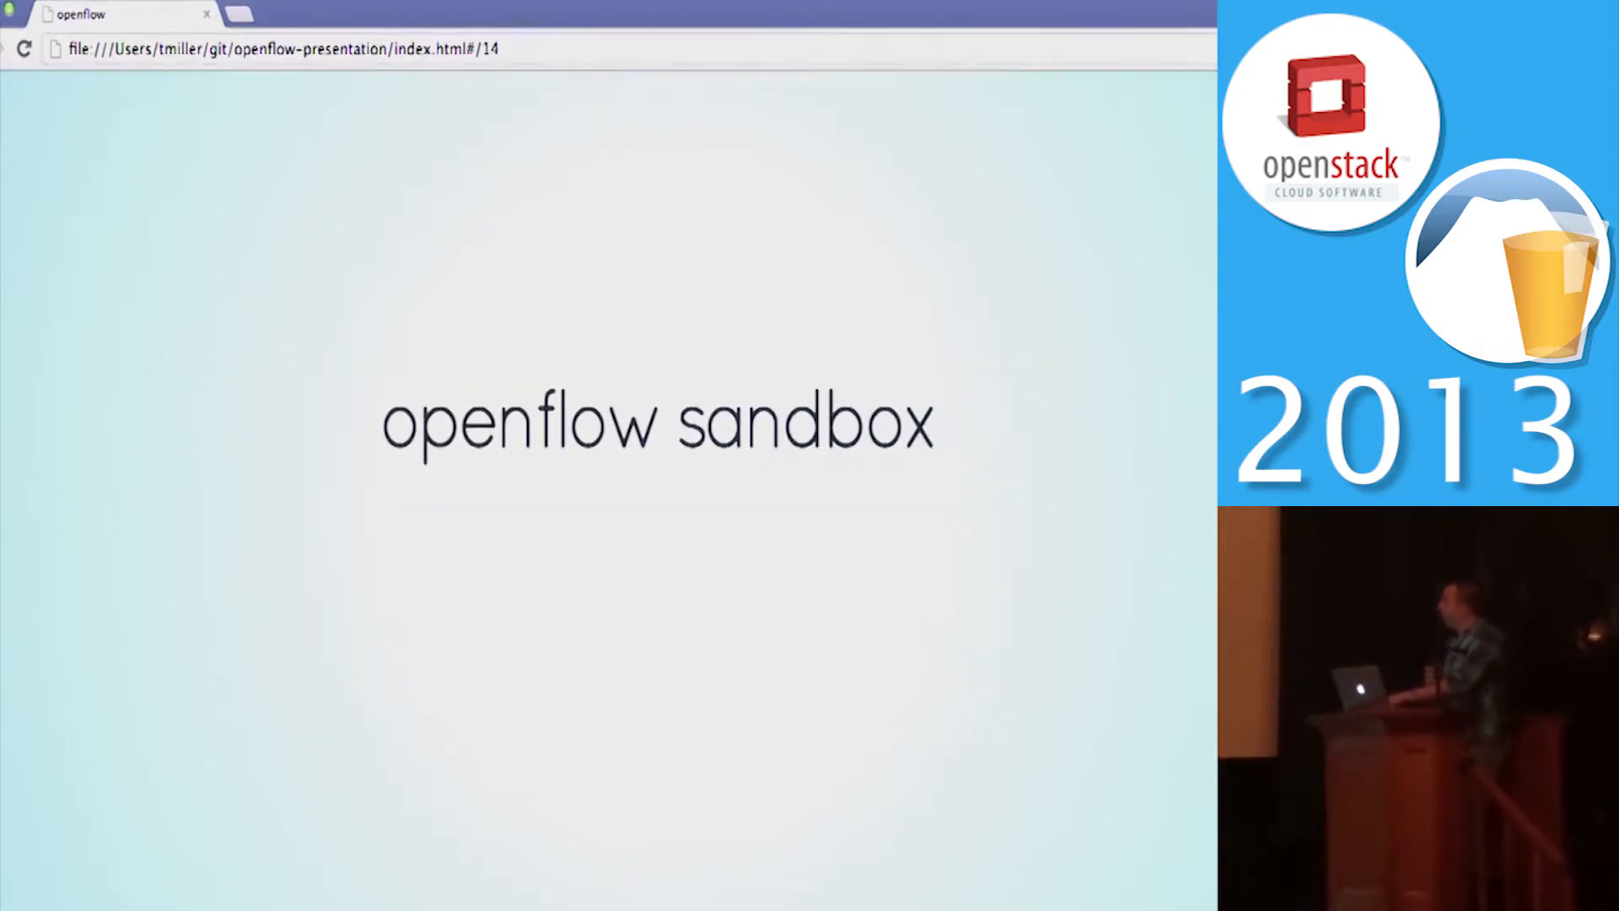
# Step: Switch from the Chrome slides to the tmux terminal in ~/git/openflow-sandbox
pyautogui.press('right')
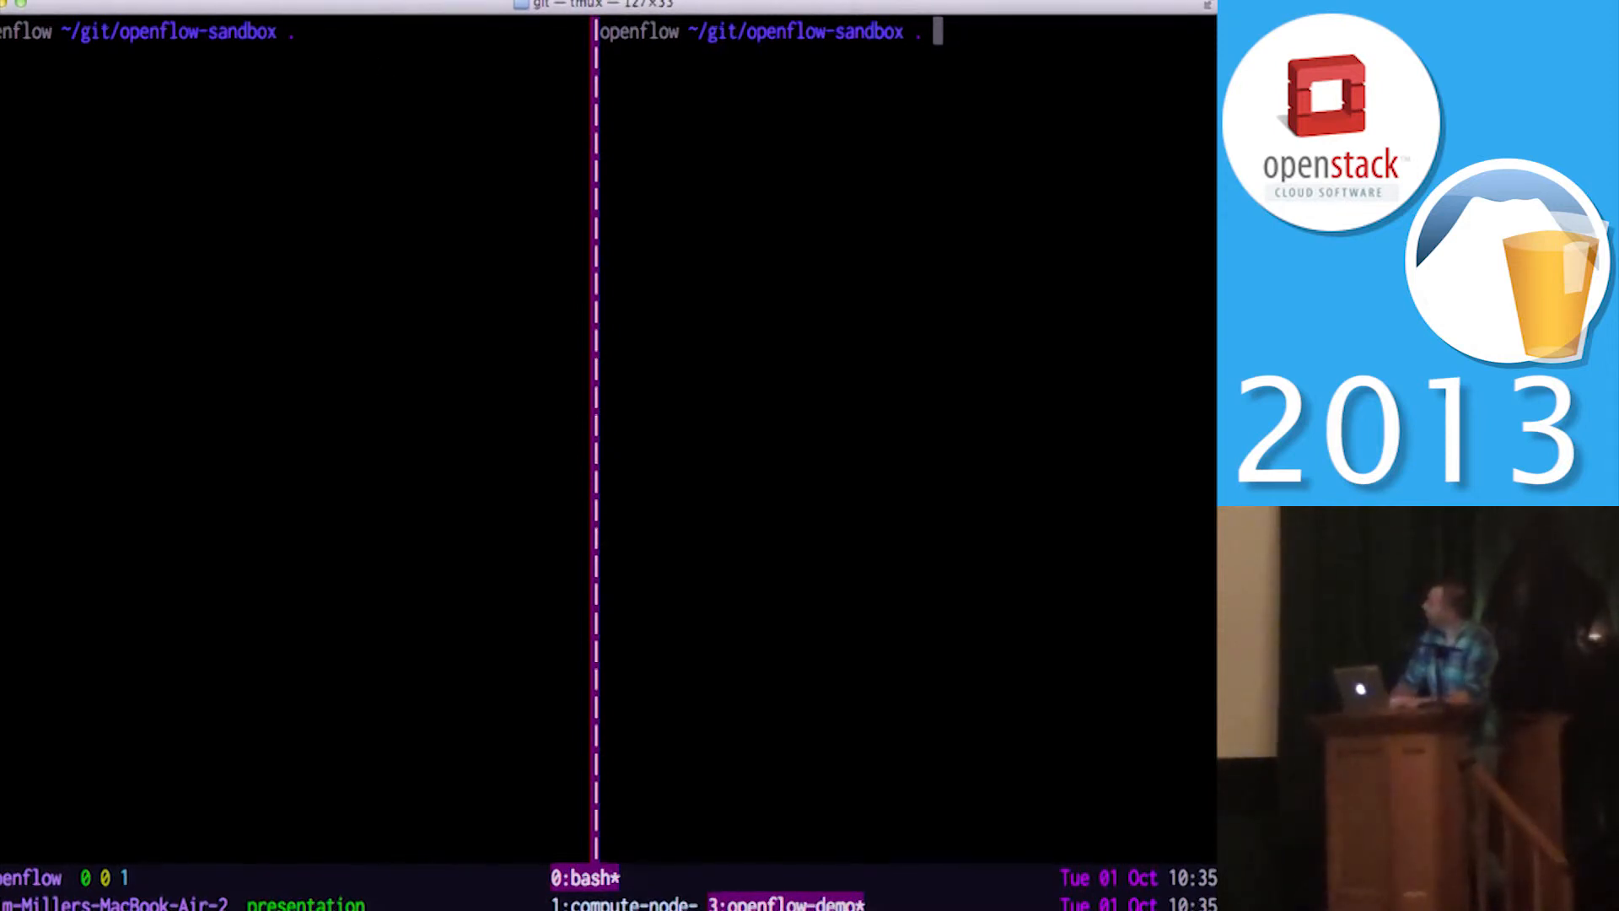
# Step: Abandon the unfinished 'vi topos/' command and launch ./bin/mininet sim in the left pane
pyautogui.write('vi topos/')
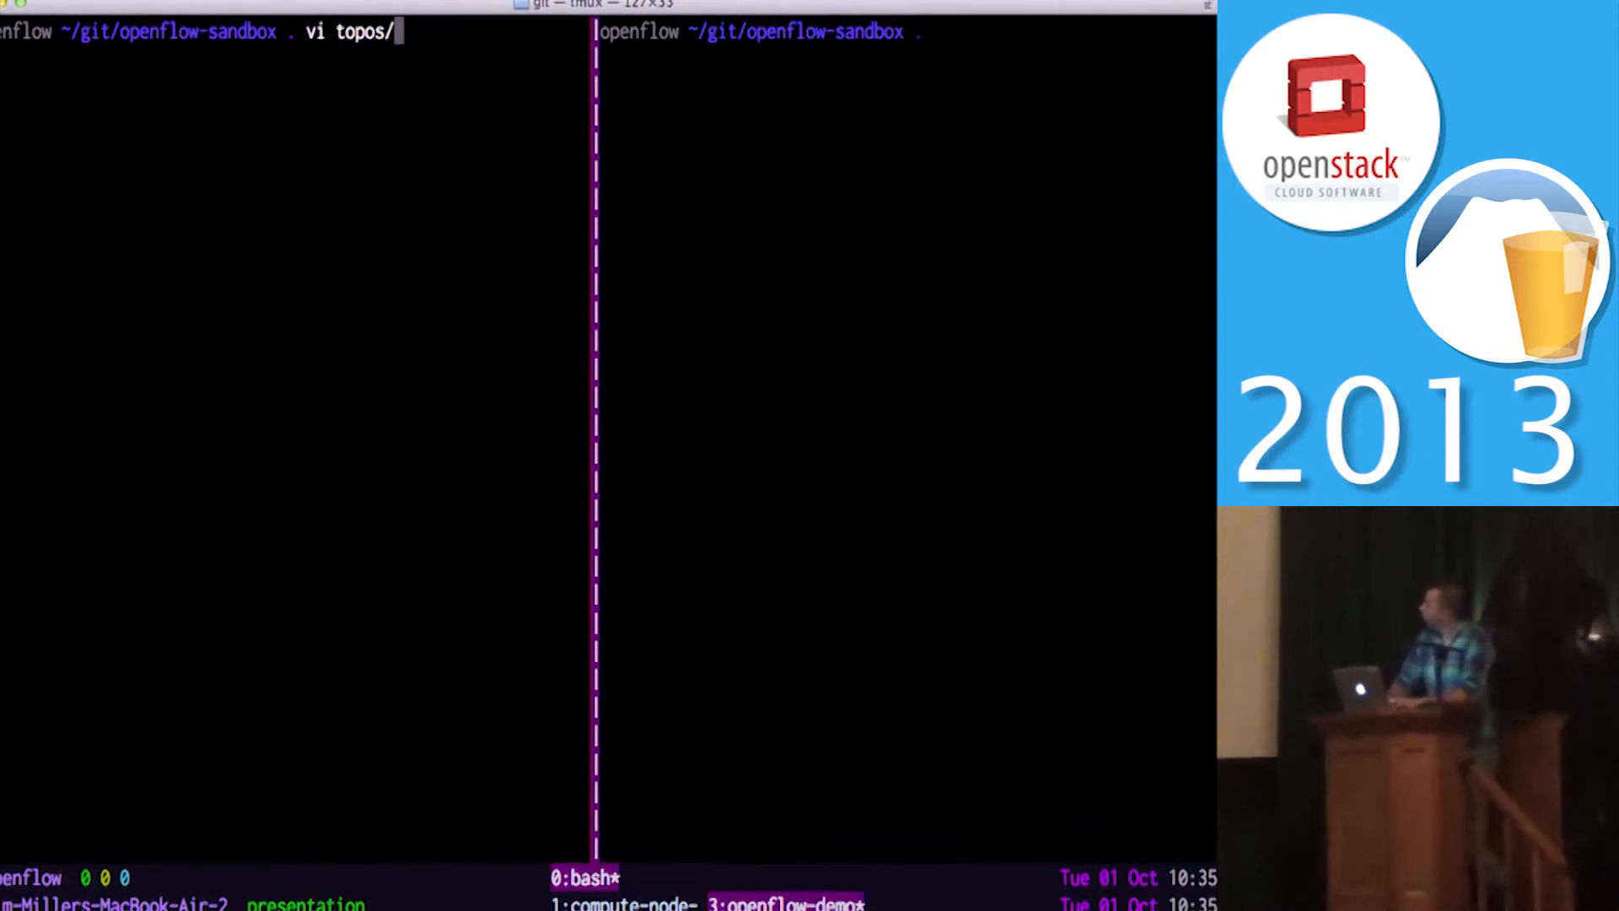
pyautogui.write('./bin/mininet sim')
pyautogui.press('Enter')
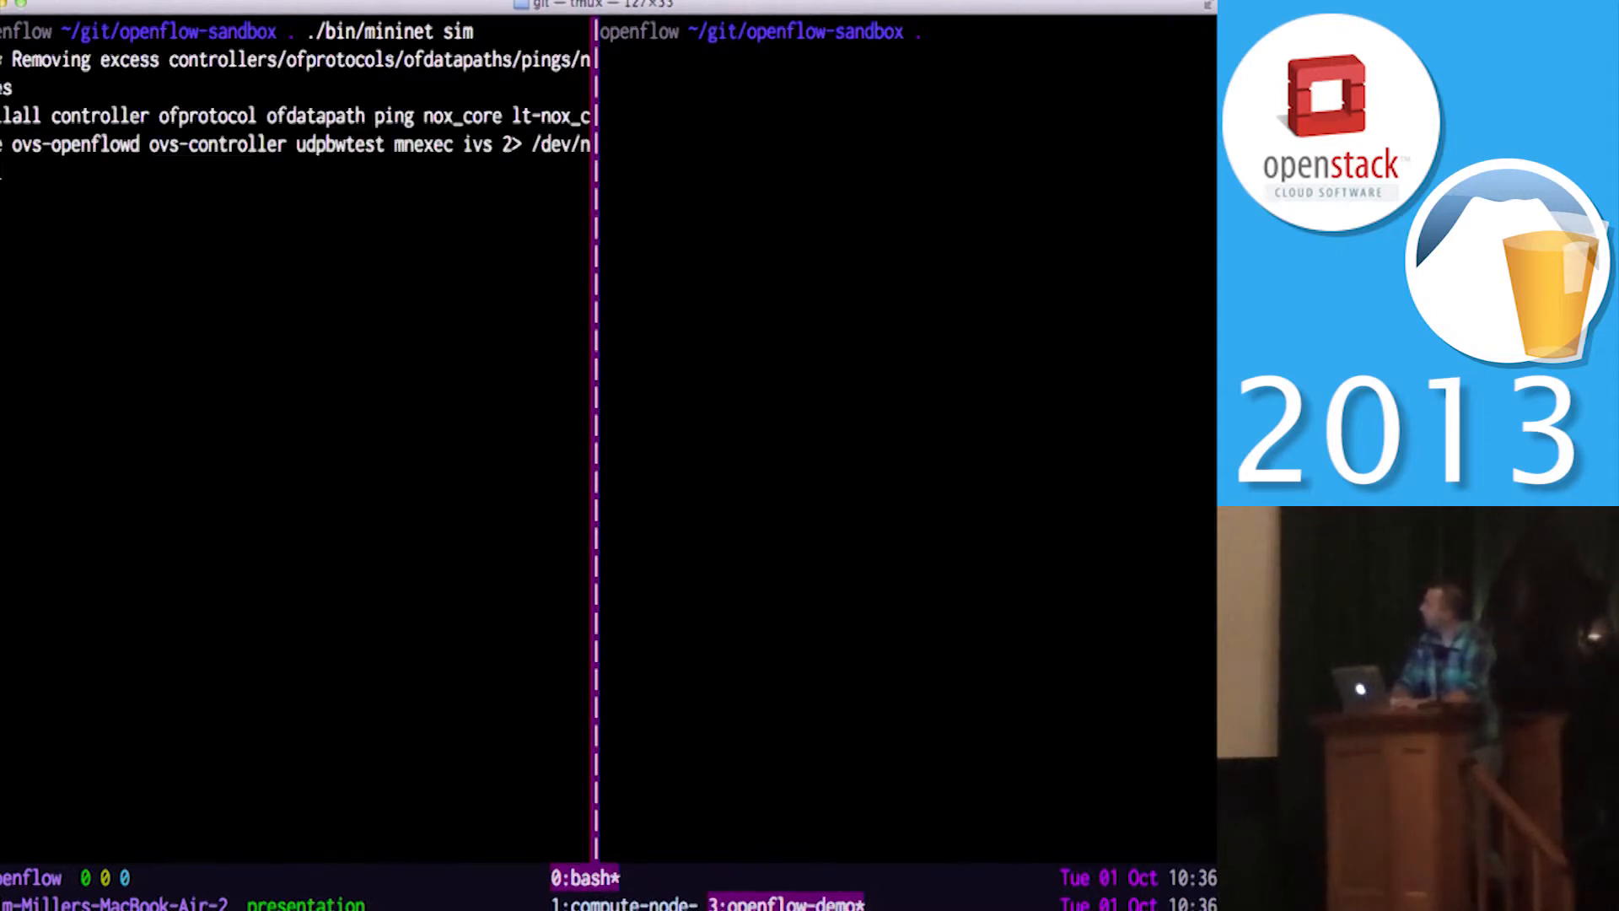
# Step: Interrupt the failed sim run, start ./bin/mininet simple, and begin typing an h1 ping at the mininet prompt
pyautogui.press('ctrl+c')
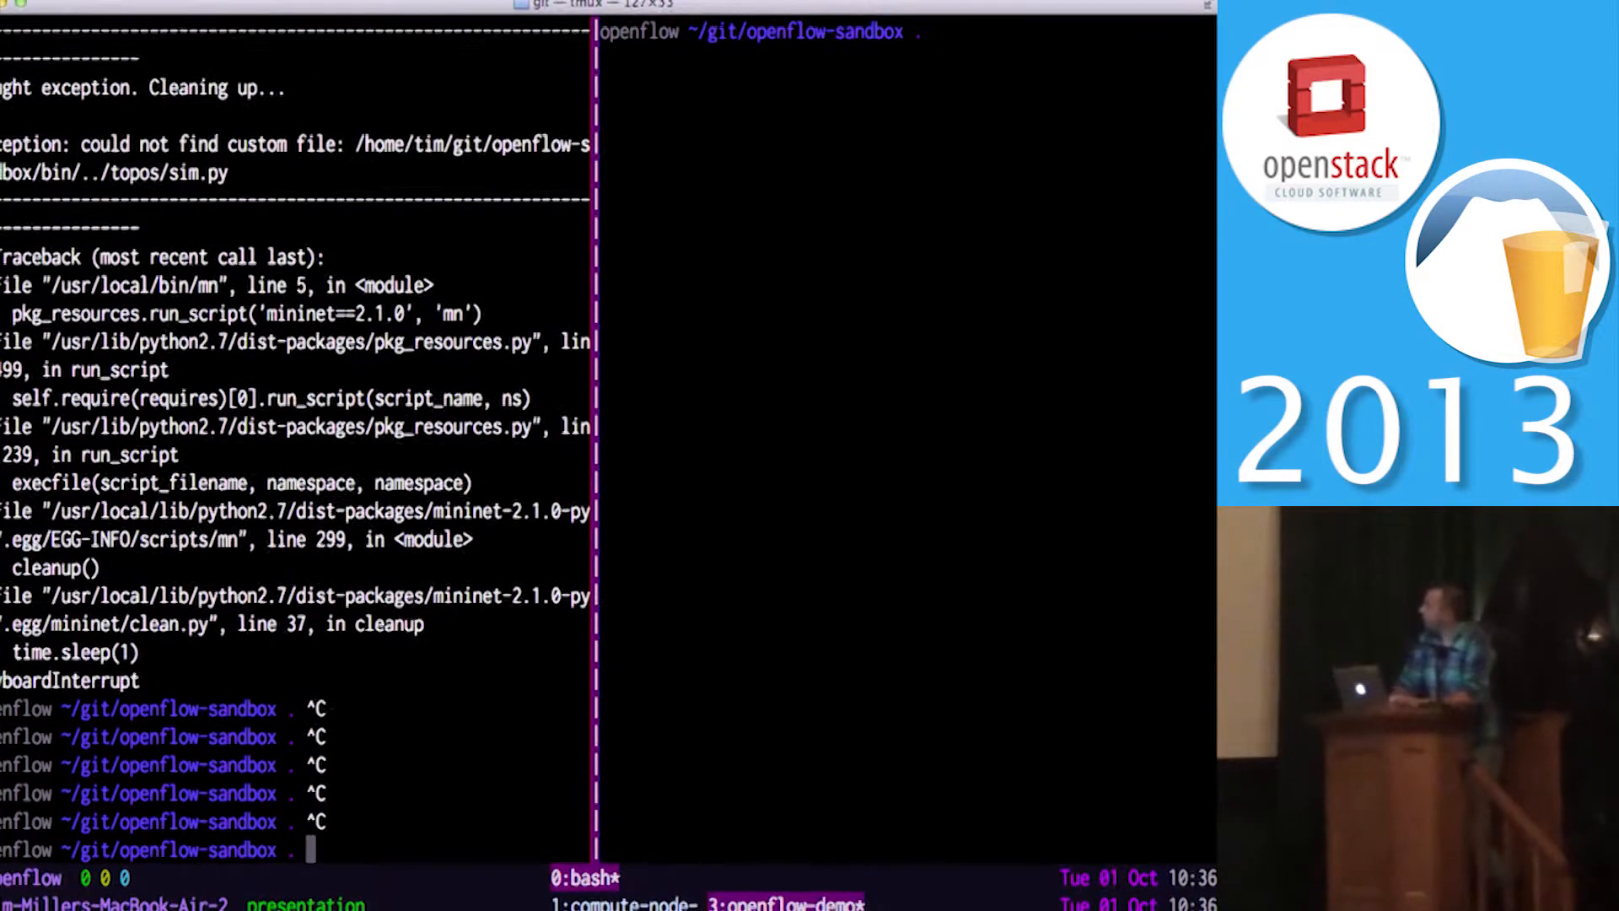
pyautogui.write('./bin/mininet simple')
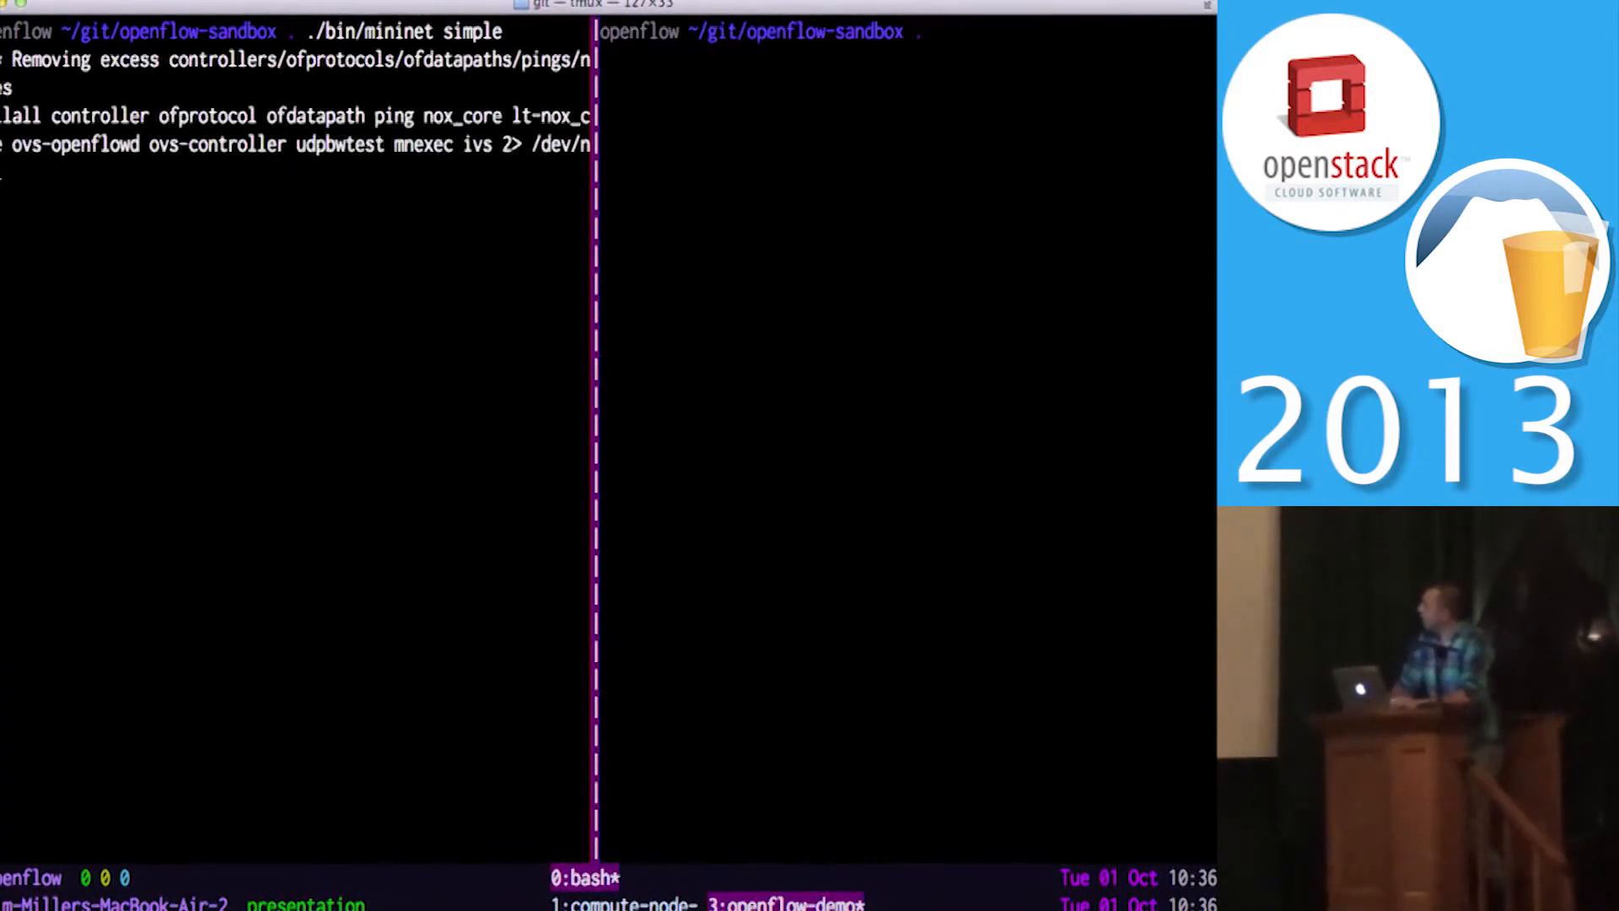
pyautogui.press('Return')
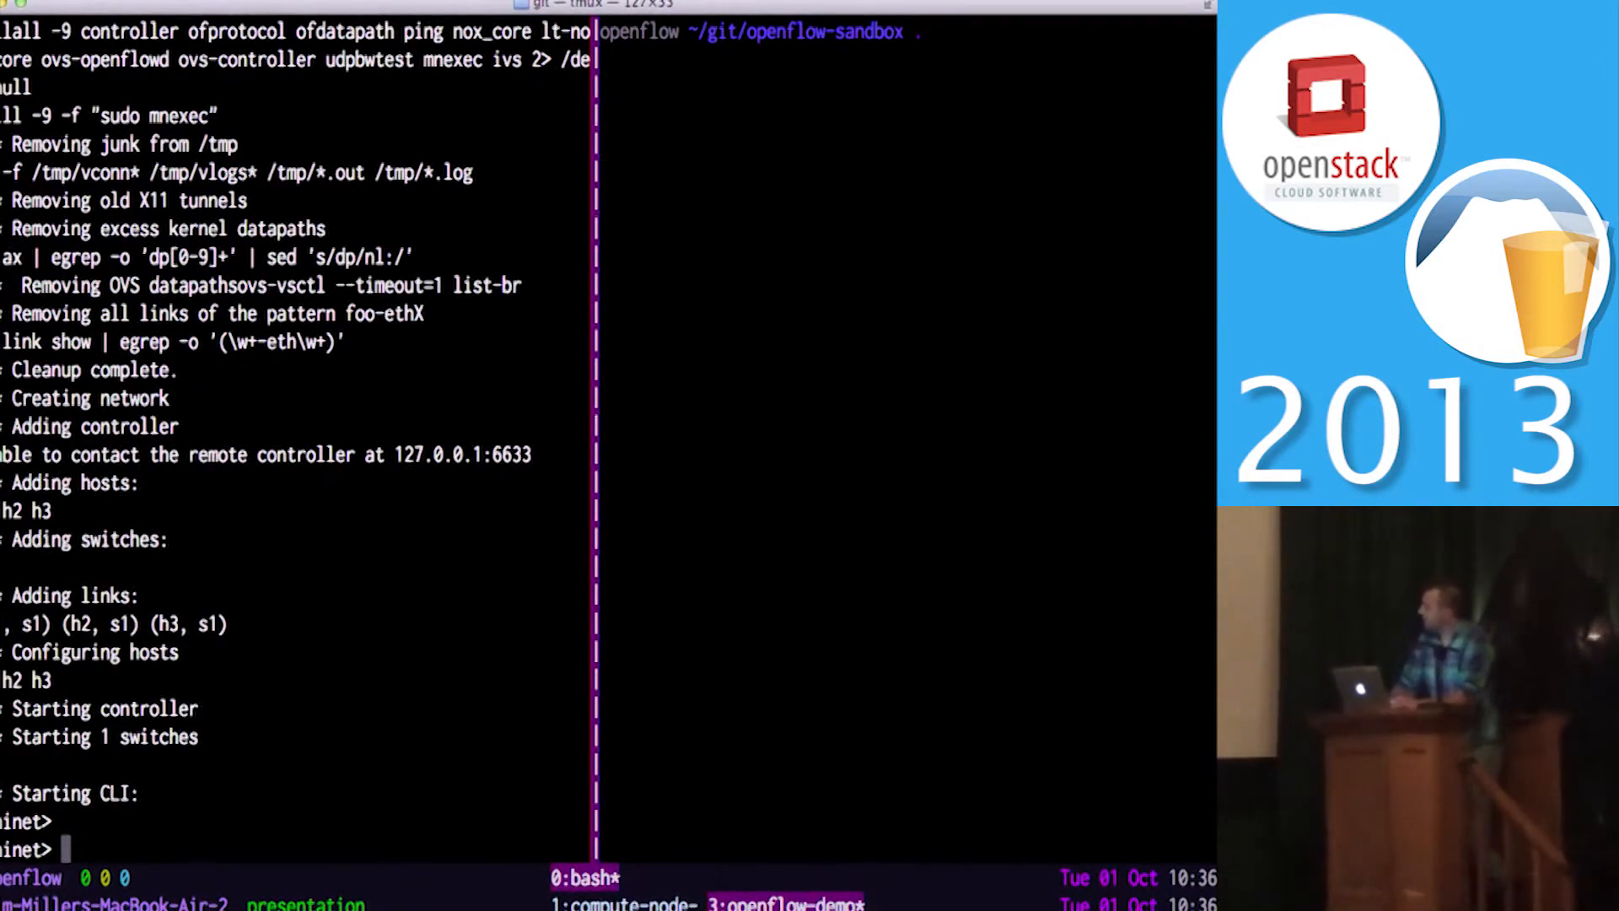
pyautogui.write('h')
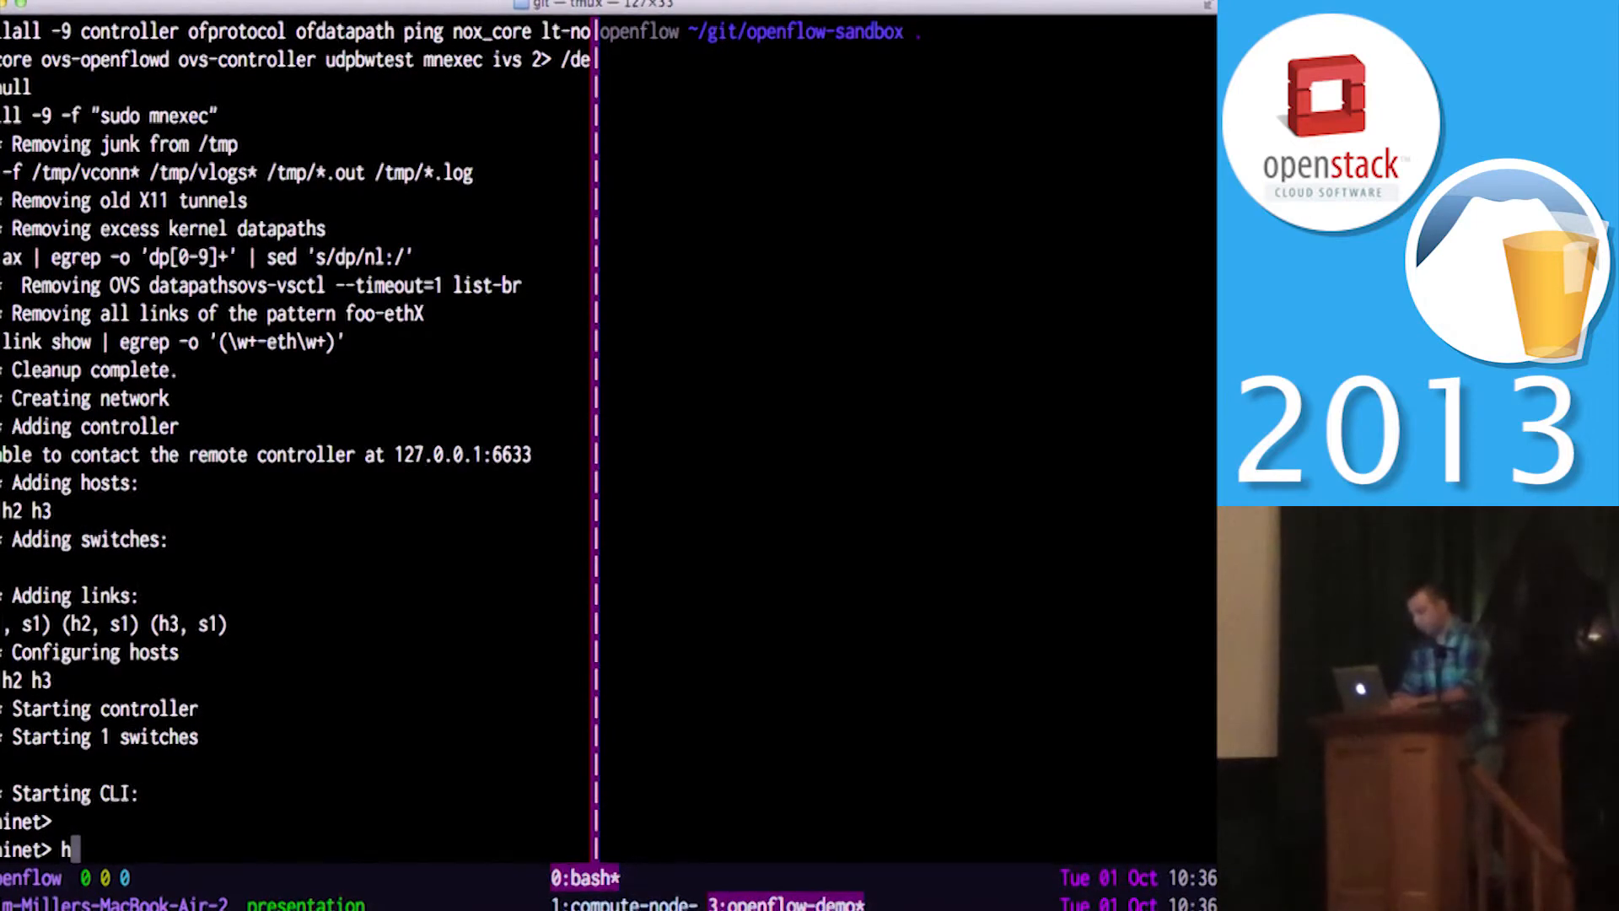
pyautogui.press('Backspace')
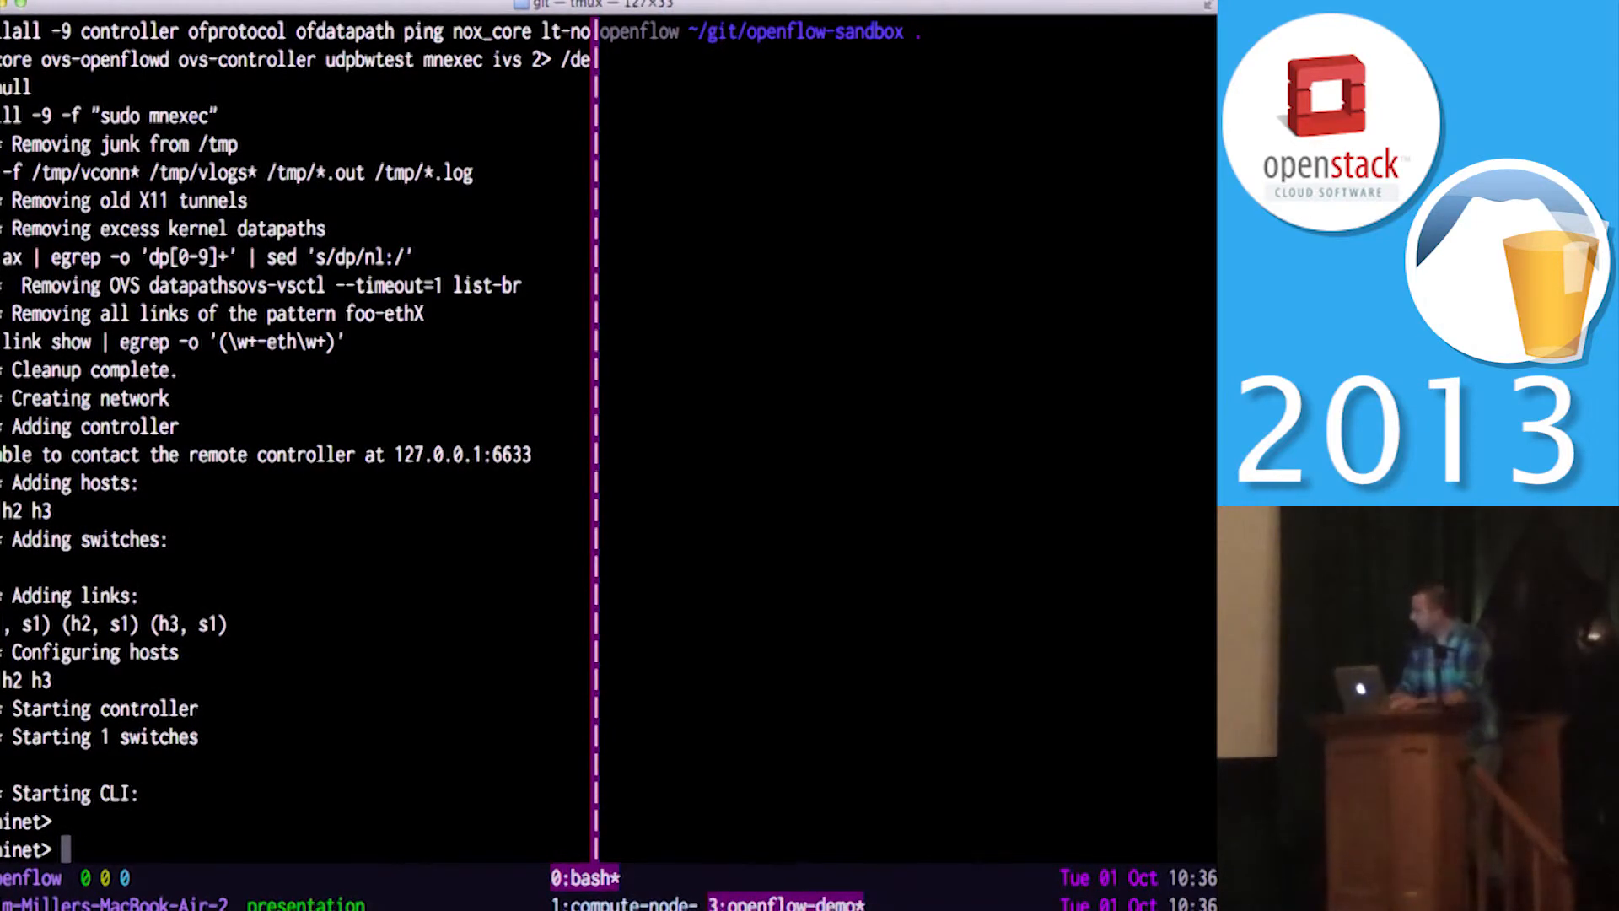
pyautogui.write('h1')
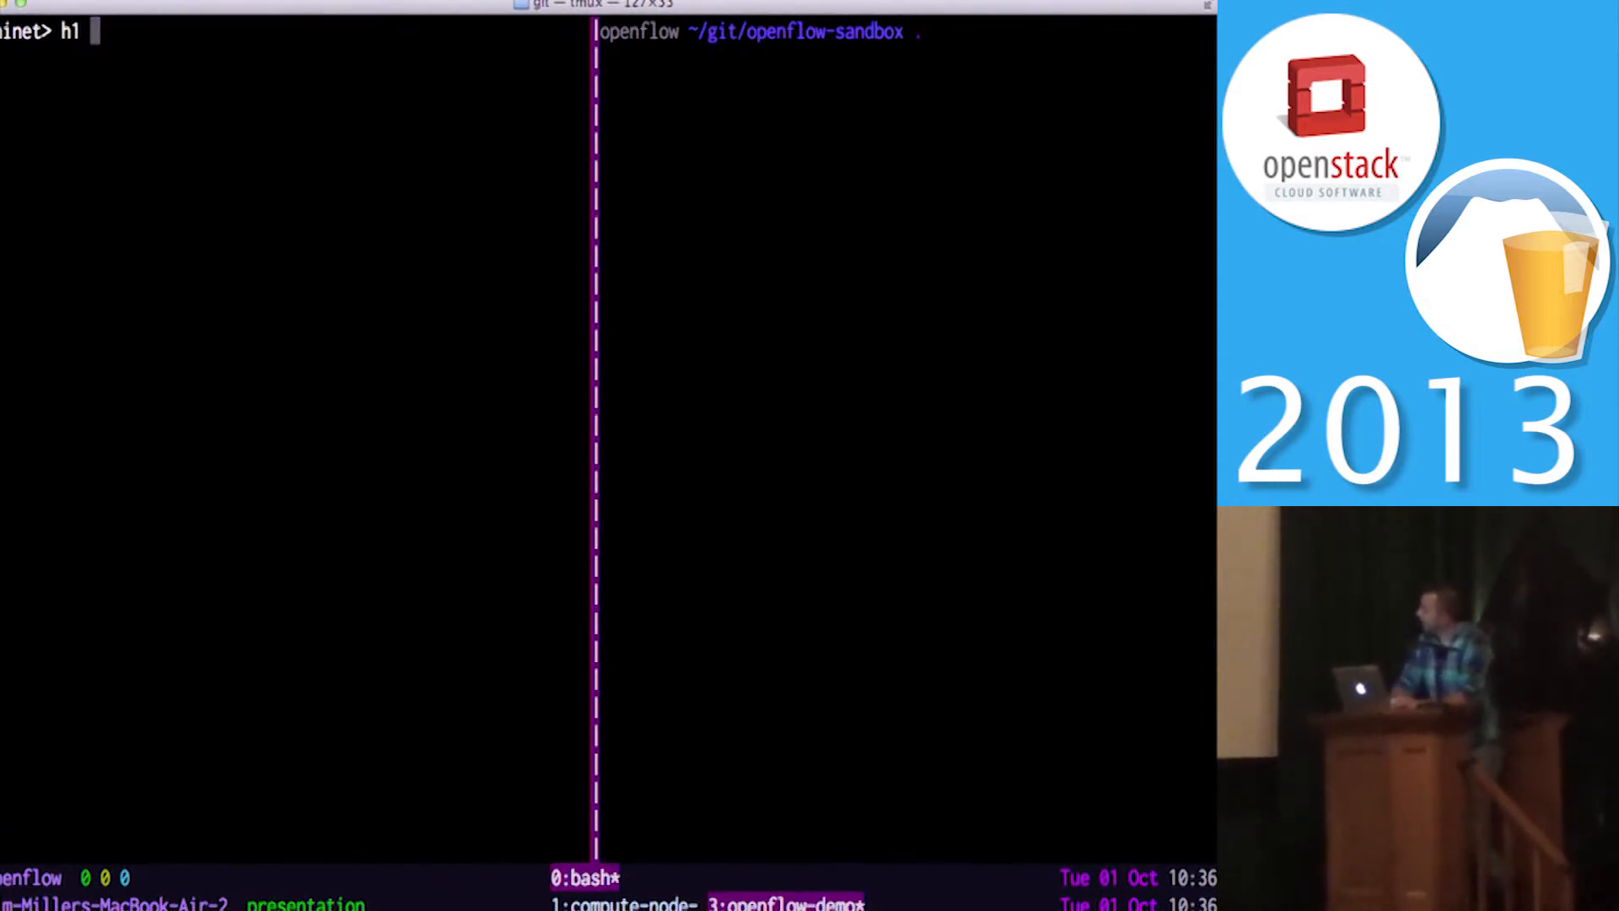
pyautogui.write('p')
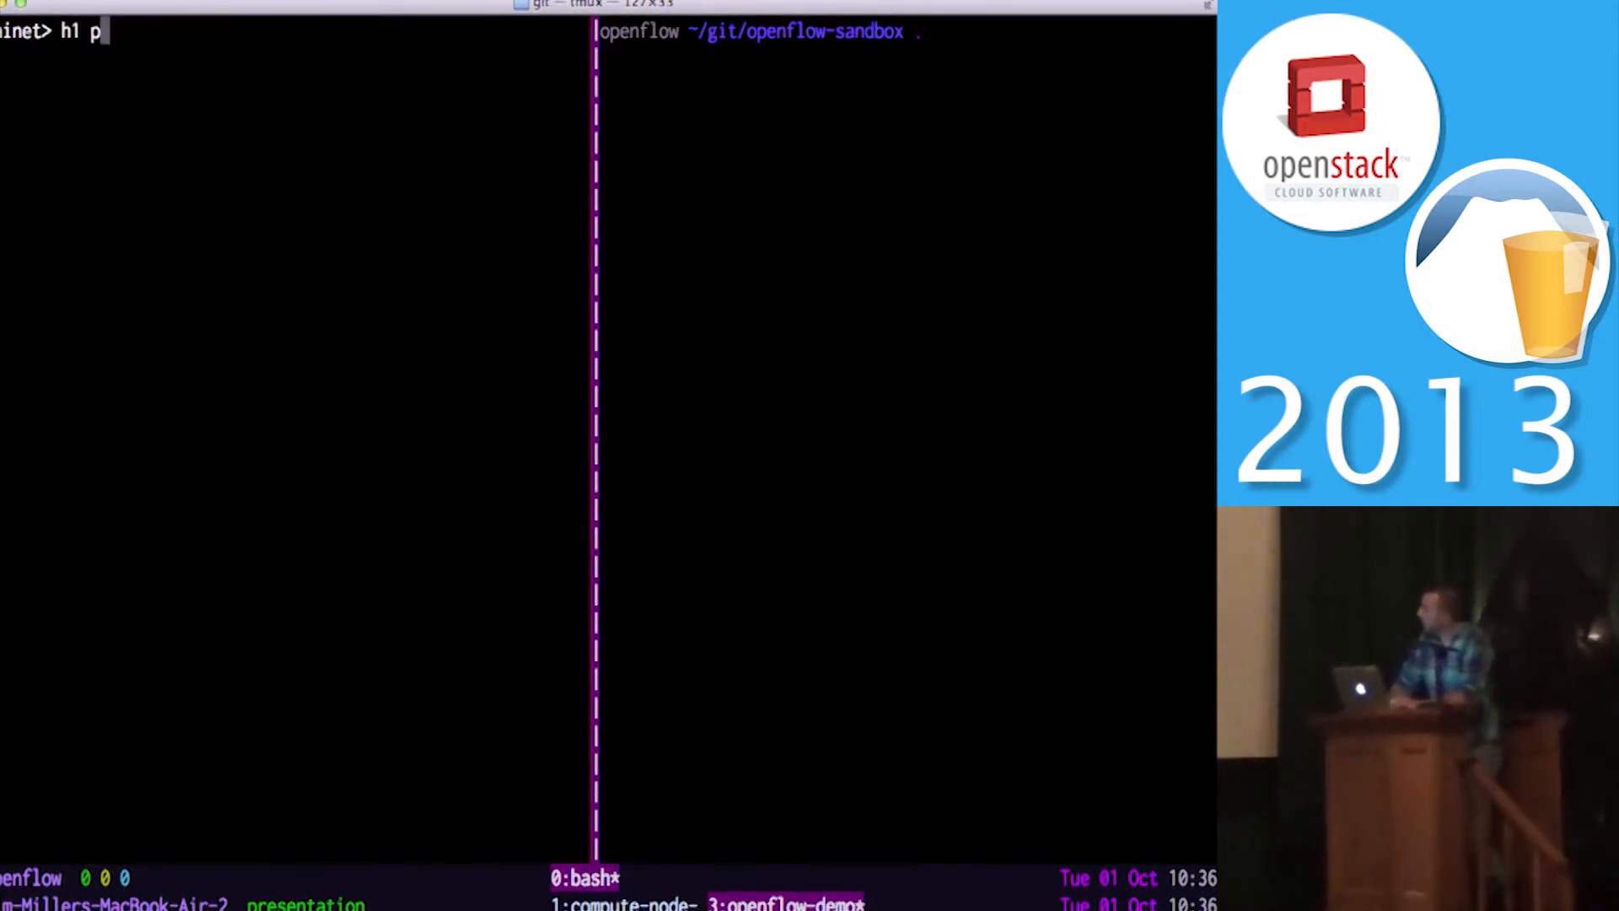
# Step: Run 'h1 ping h2' in Mininet, which fails with Destination Host Unreachable and 100% loss
pyautogui.write('ing')
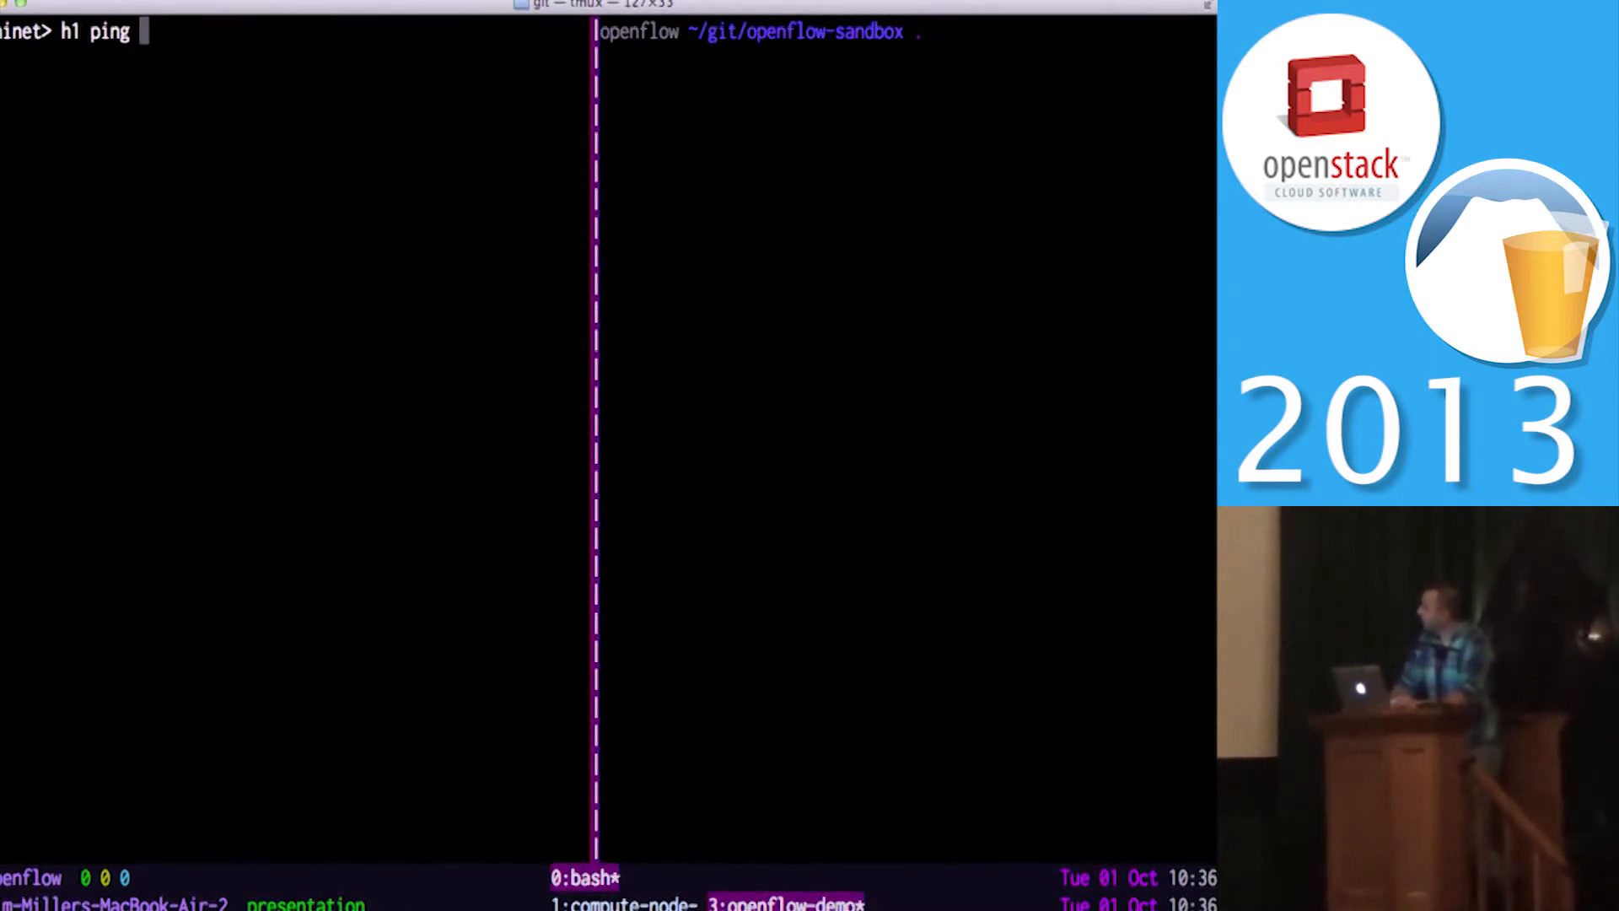
pyautogui.write('h2')
pyautogui.click(904, 30)
pyautogui.write('vi')
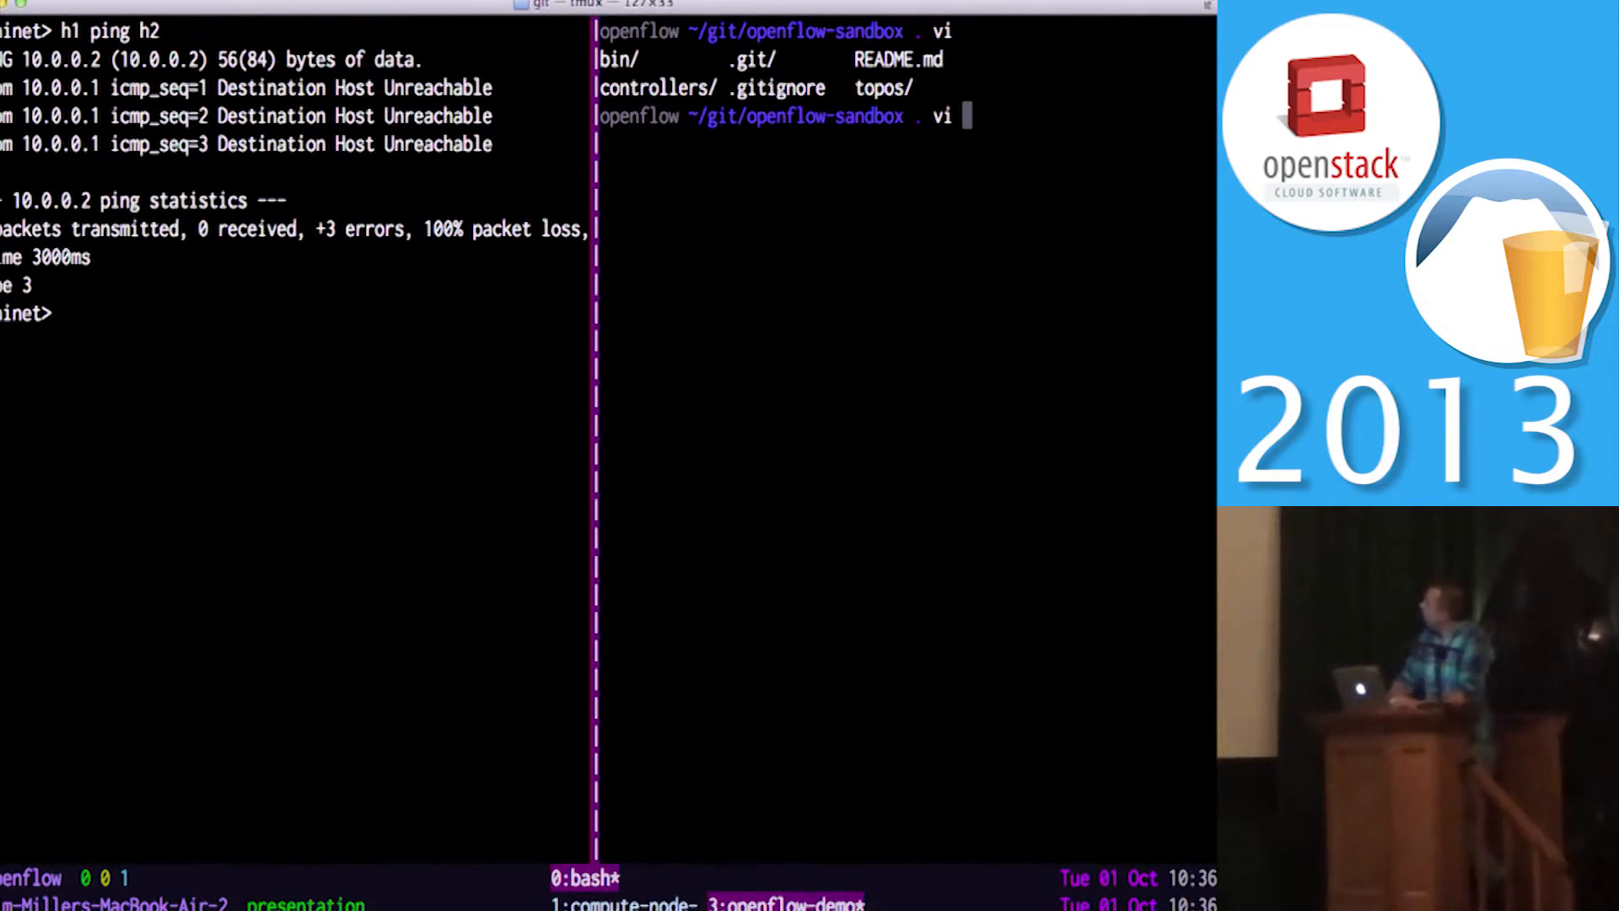
# Step: Open controllers/switch.py in vi, completing the switch.py file name
pyautogui.write('controllers/')
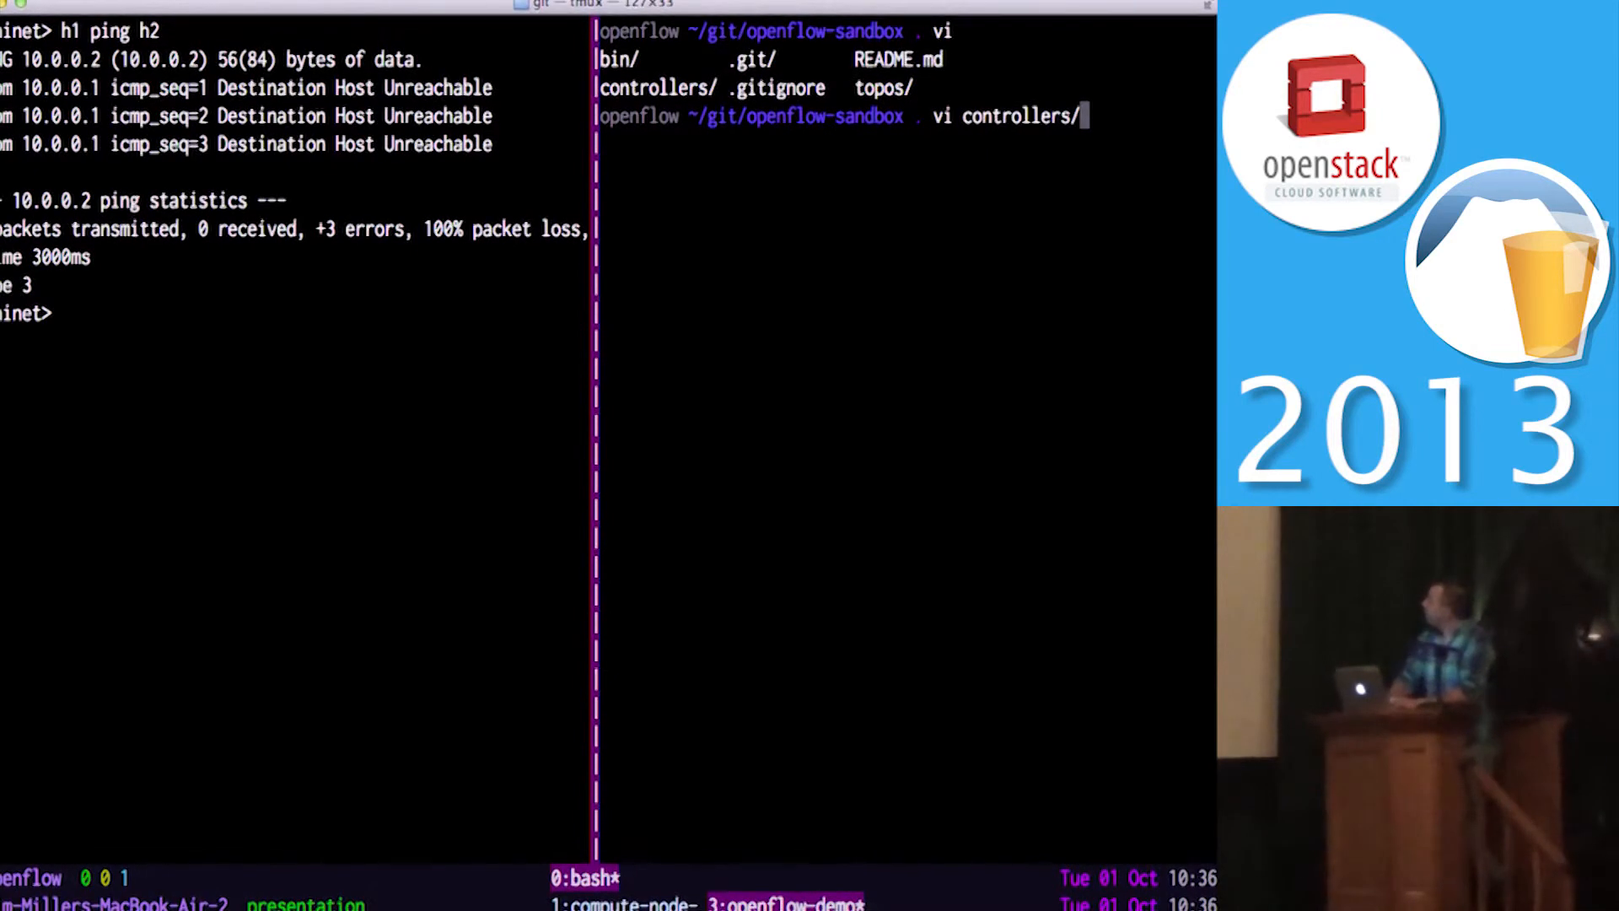
pyautogui.write('swi')
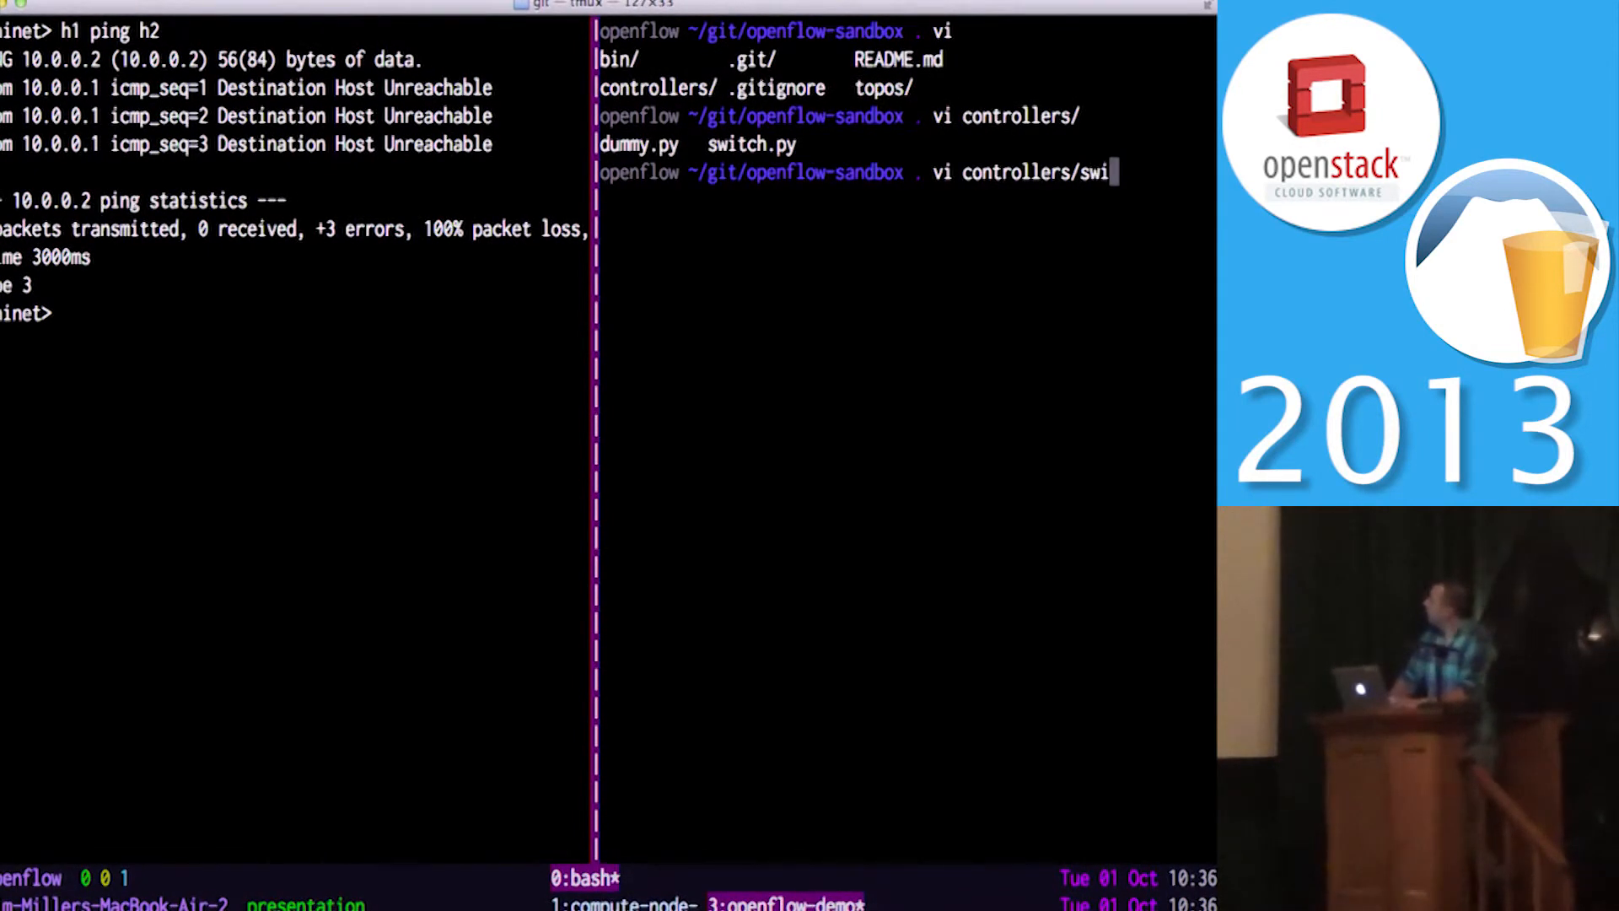
pyautogui.press('enter')
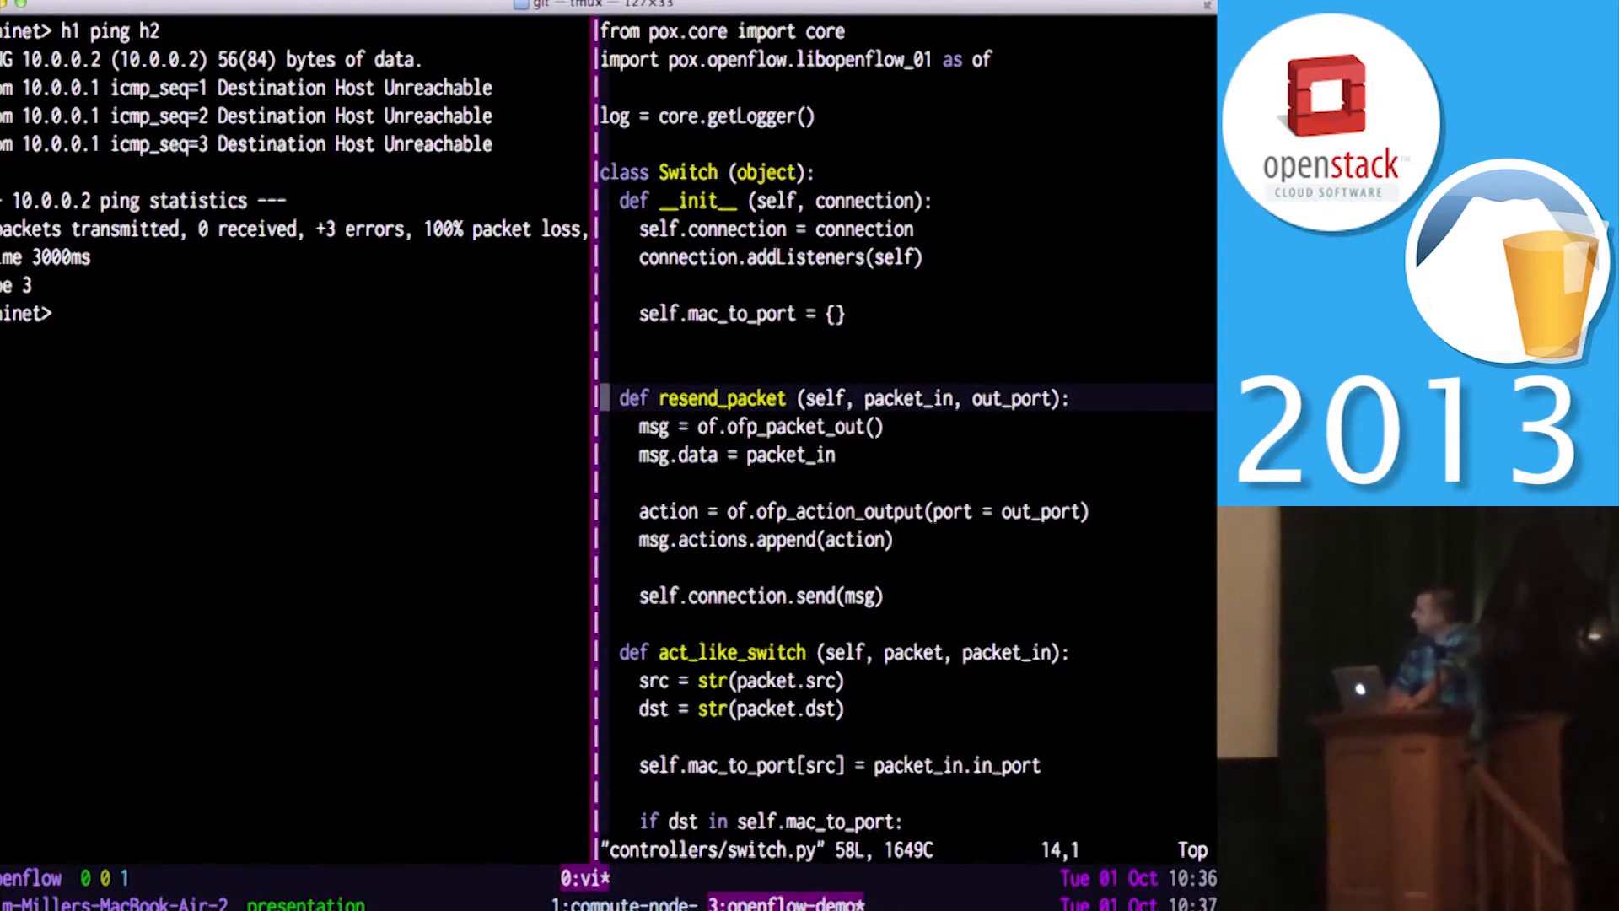
# Step: Scroll up through the Switch class to the logger line, then quit vi with :q
pyautogui.press('Up')
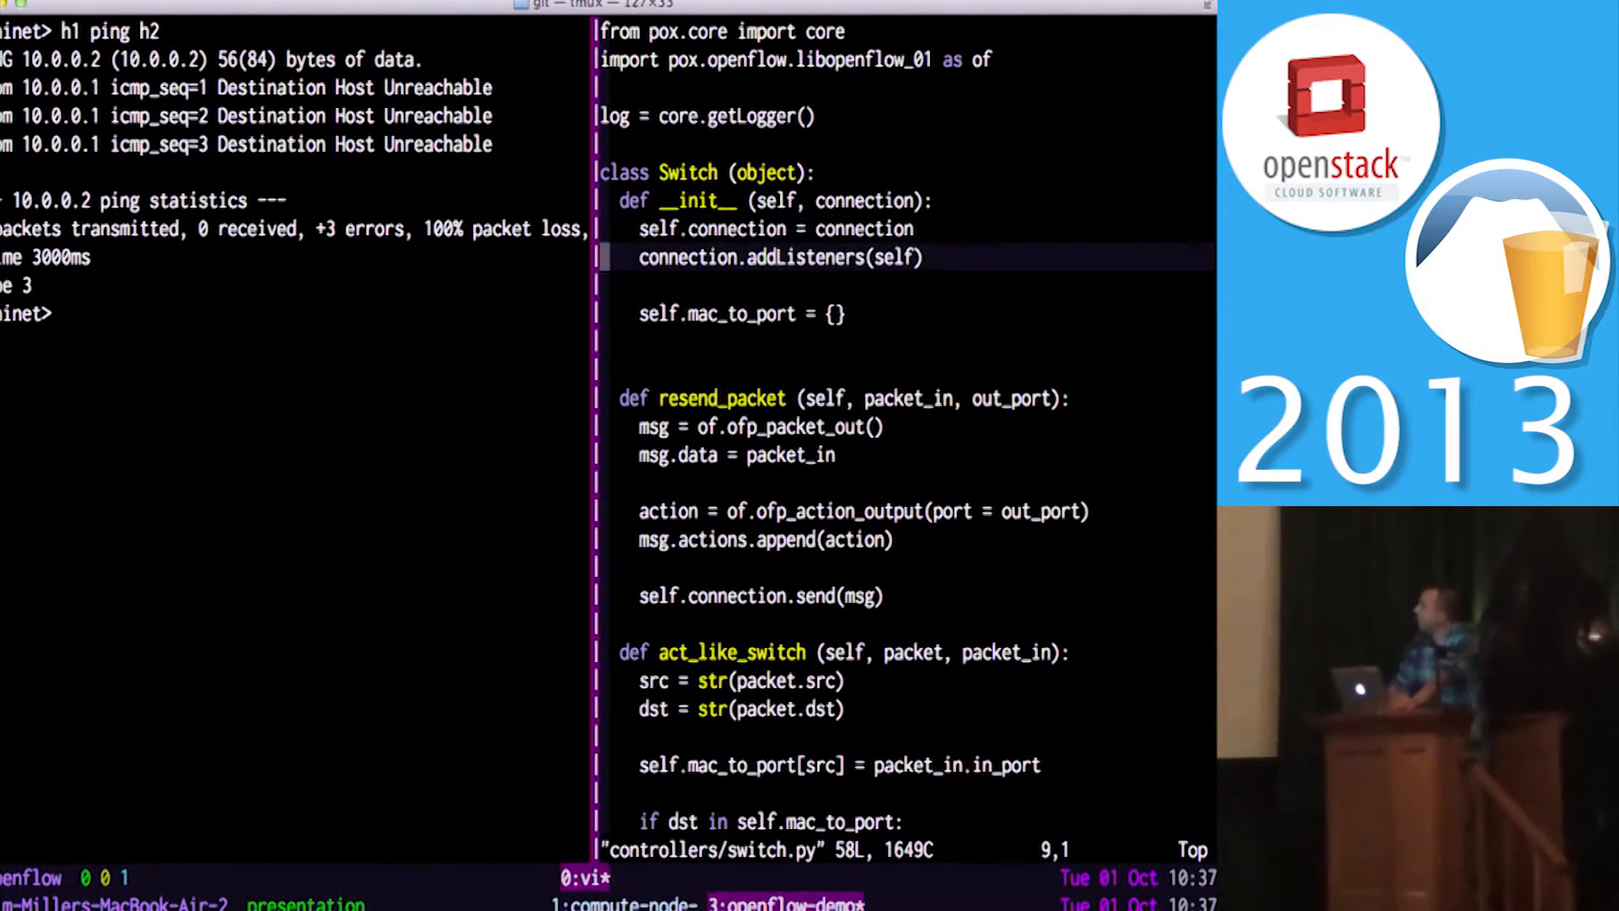
pyautogui.press('Down')
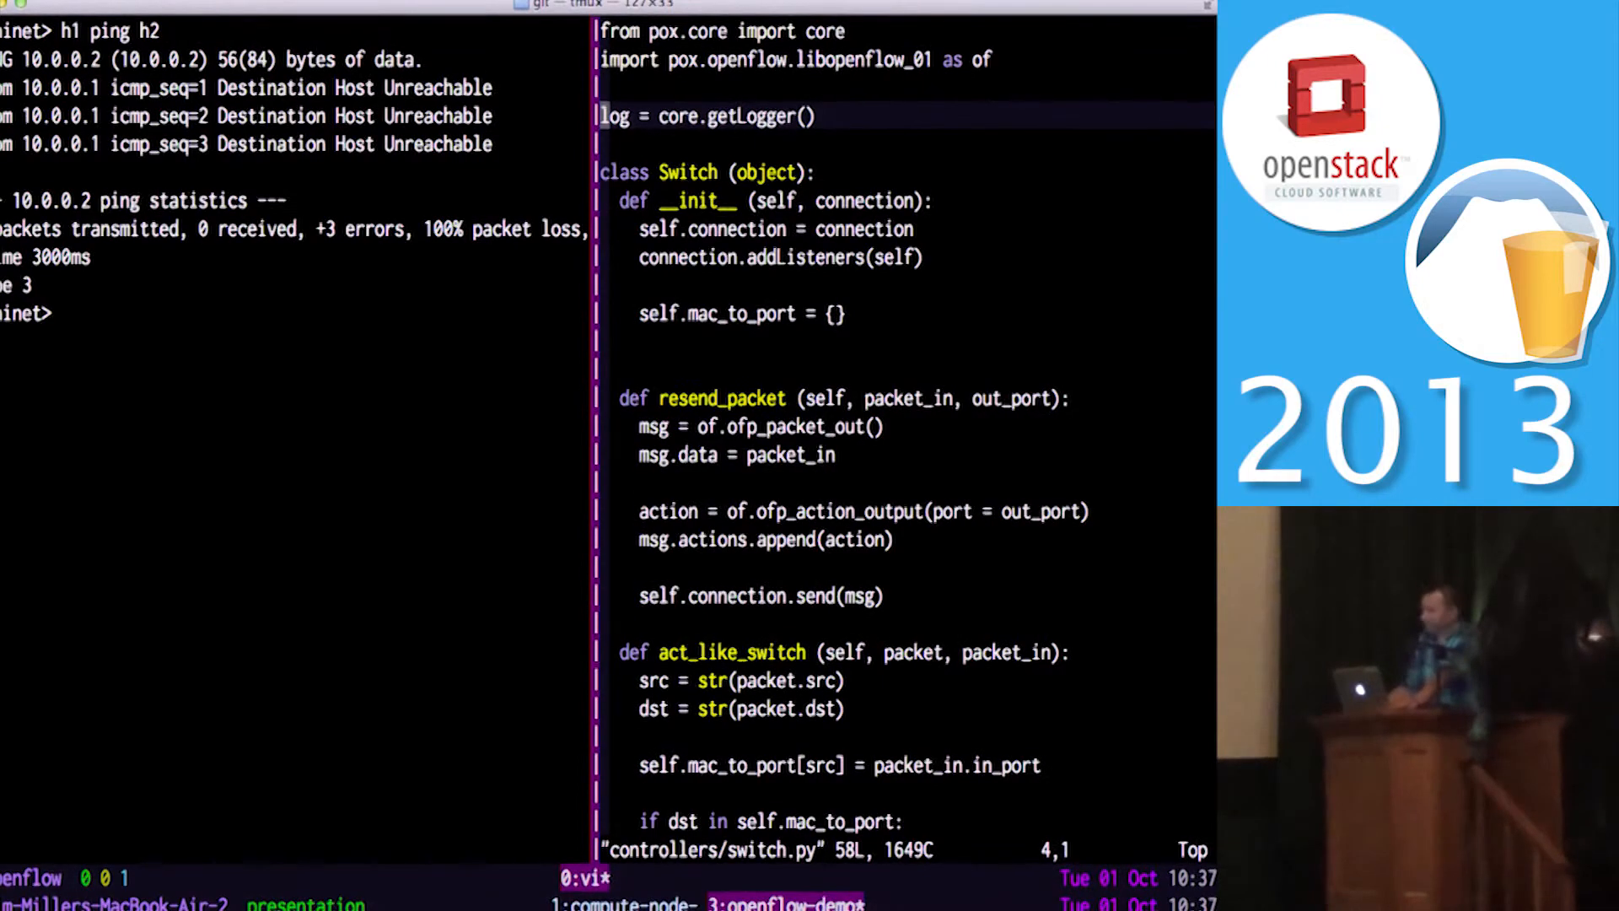
pyautogui.write(':q')
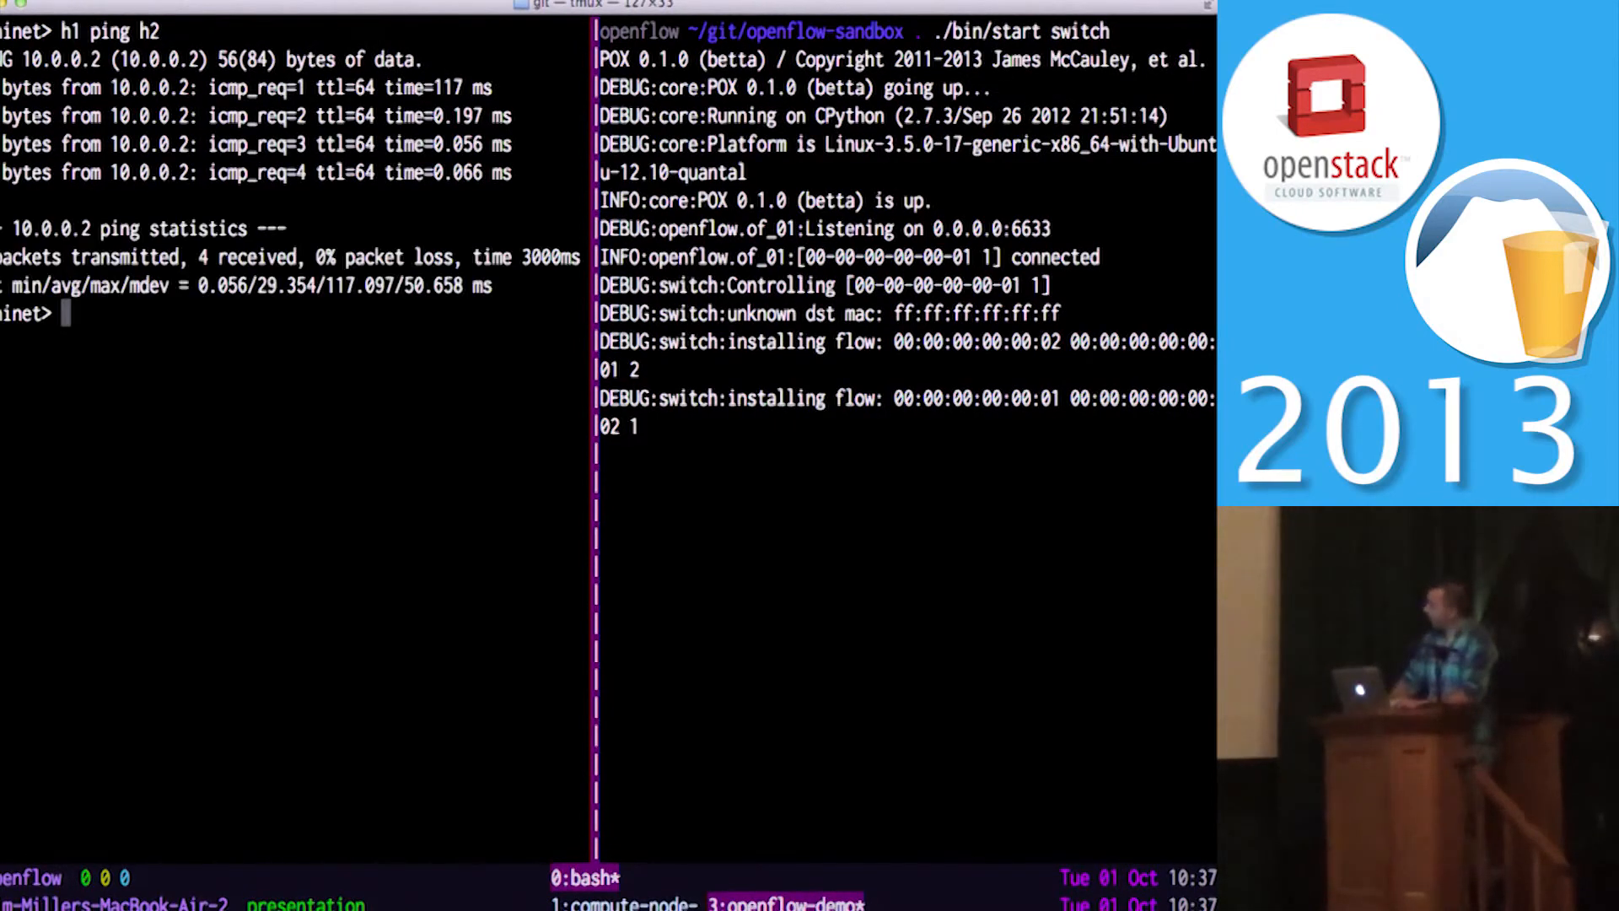
# Step: Rerun h1 ping h2 with the switch controller running, then advance to the 'further reading' slide
pyautogui.write('pi')
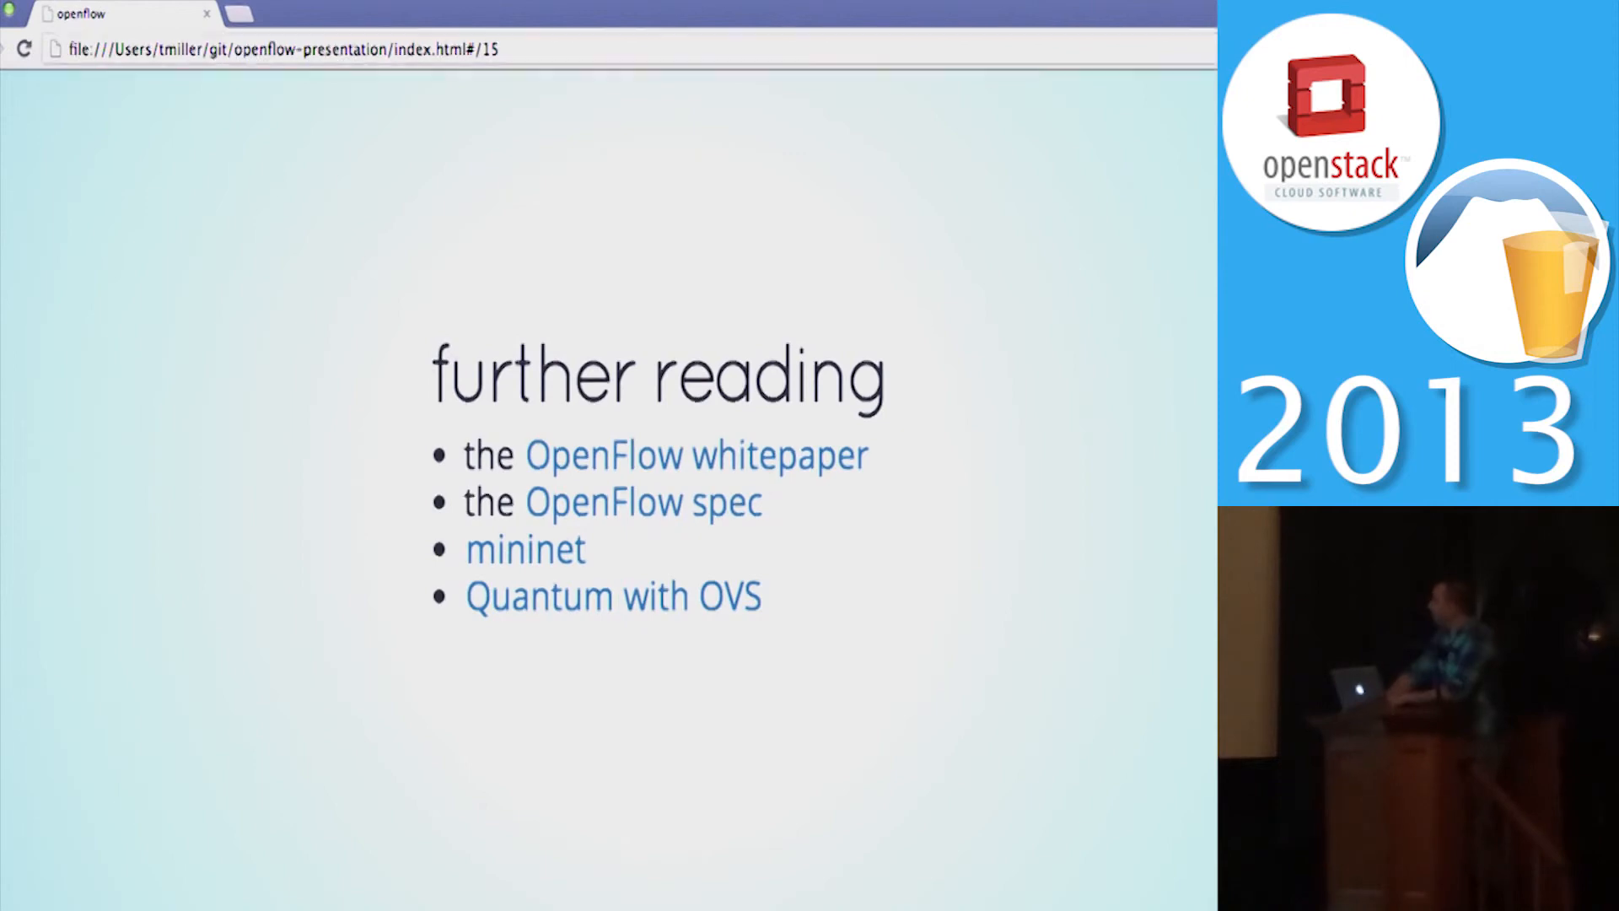
pyautogui.press('right')
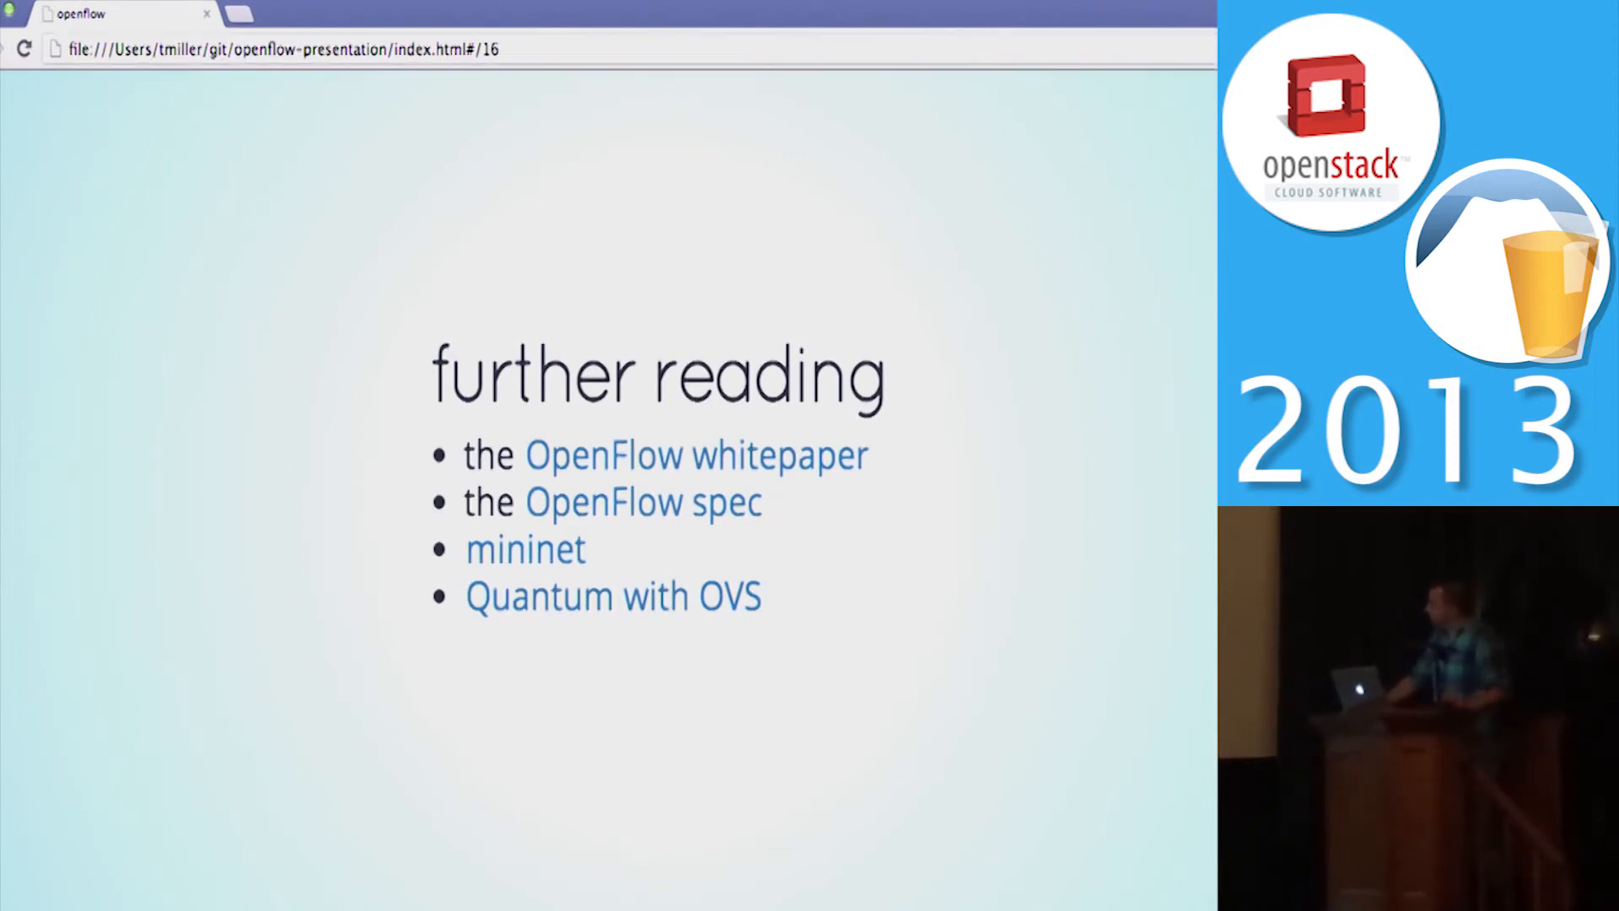